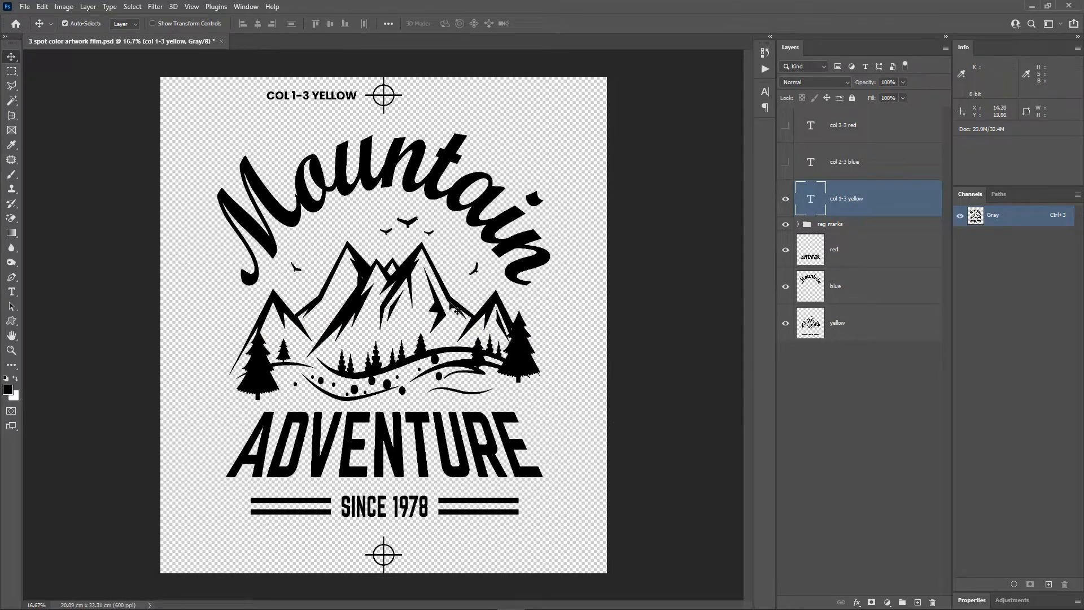
Hide the red and blue separation artwork layers
left_click(785, 285)
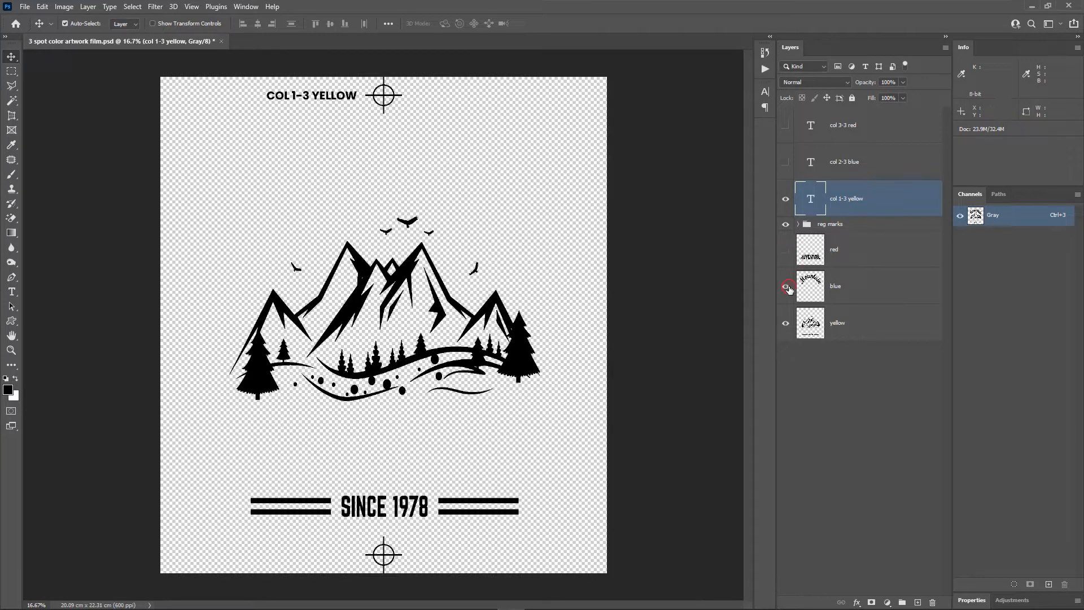
left_click(786, 286)
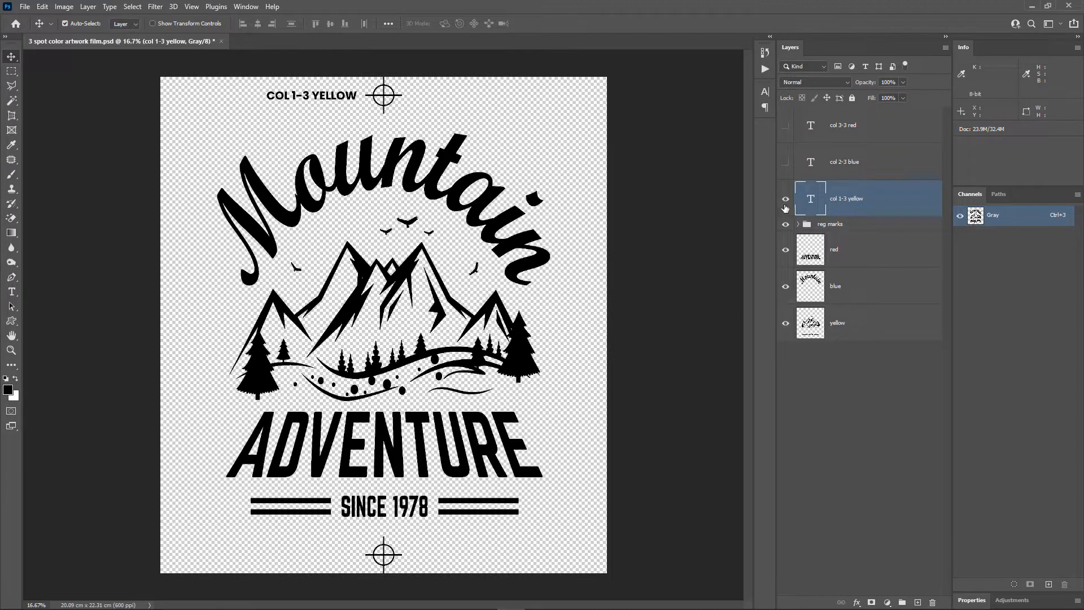
left_click(786, 215)
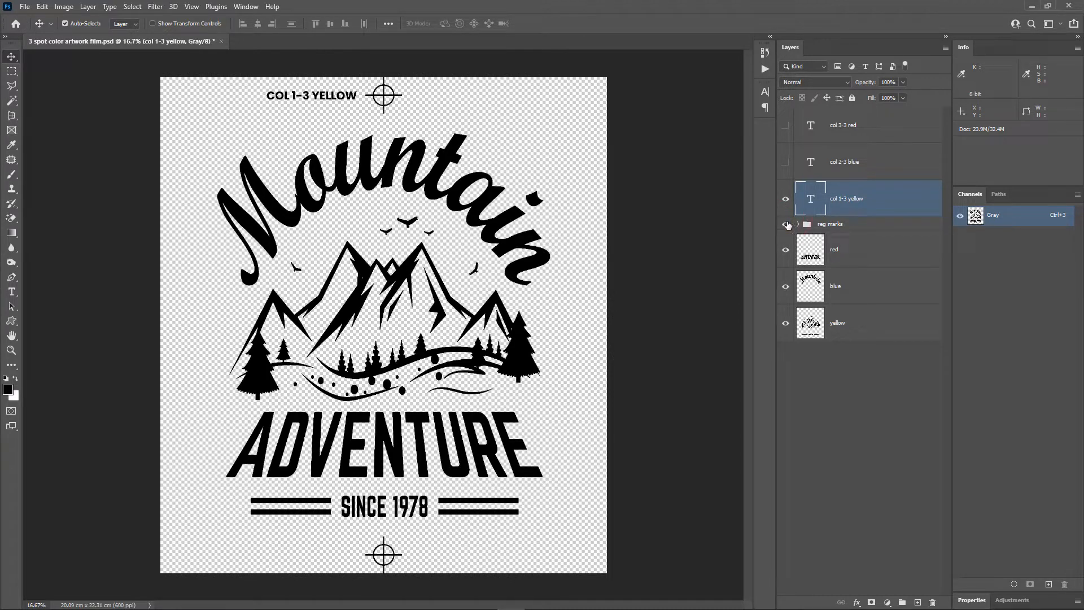
mouse_move(787, 201)
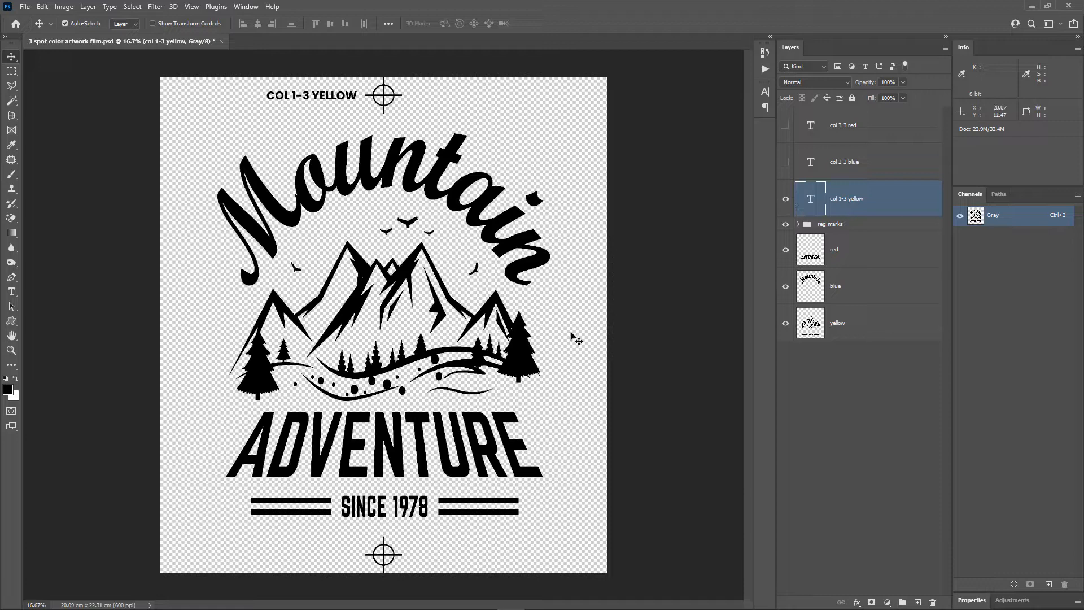
mouse_move(565, 250)
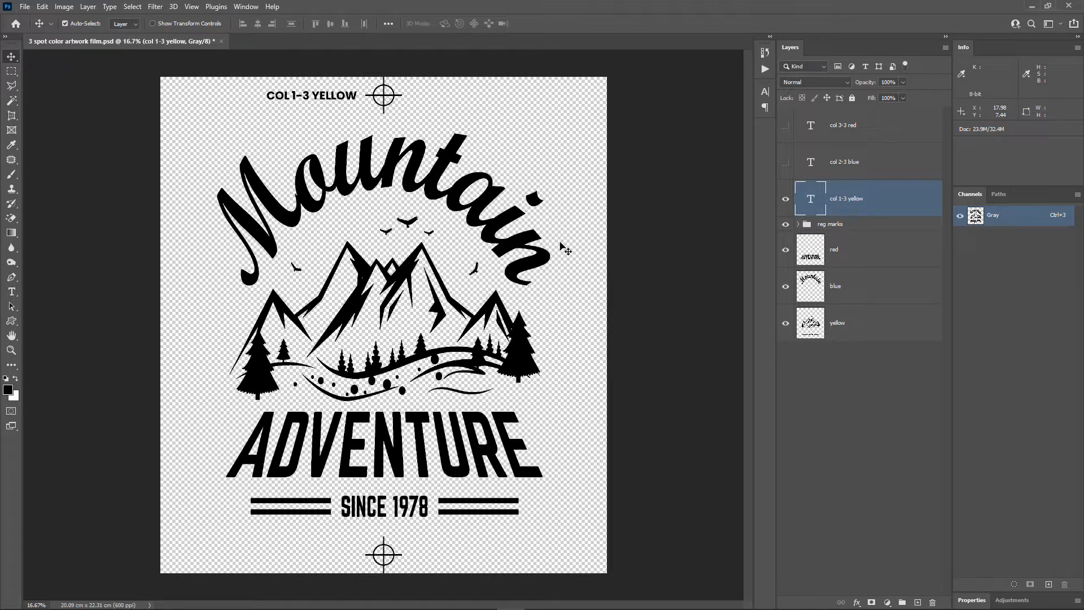
Make two duplicates of the document and select the red layer for removal
left_click(63, 7)
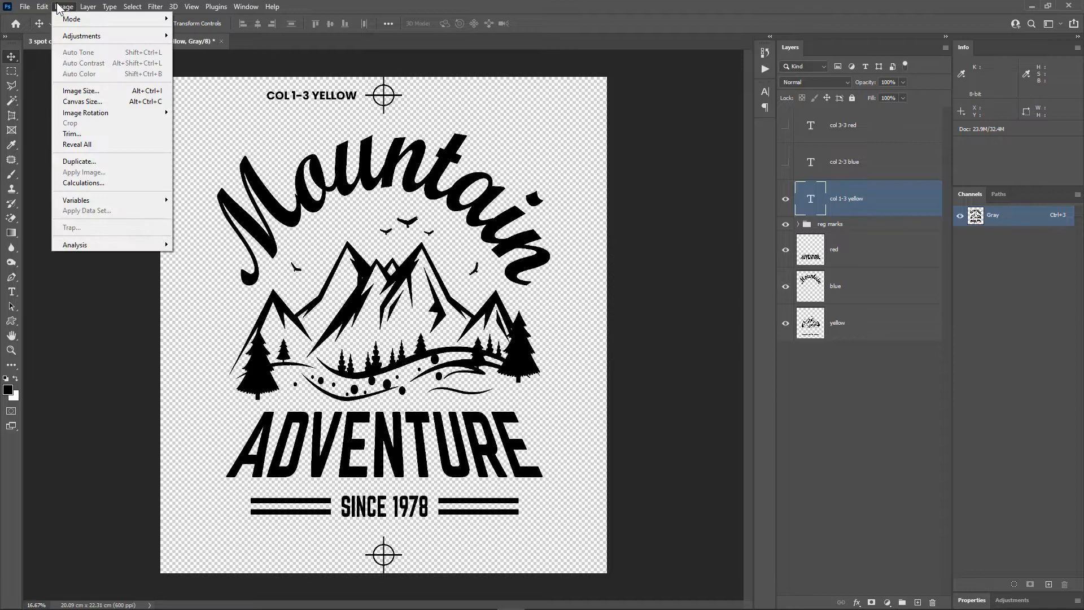
left_click(79, 161)
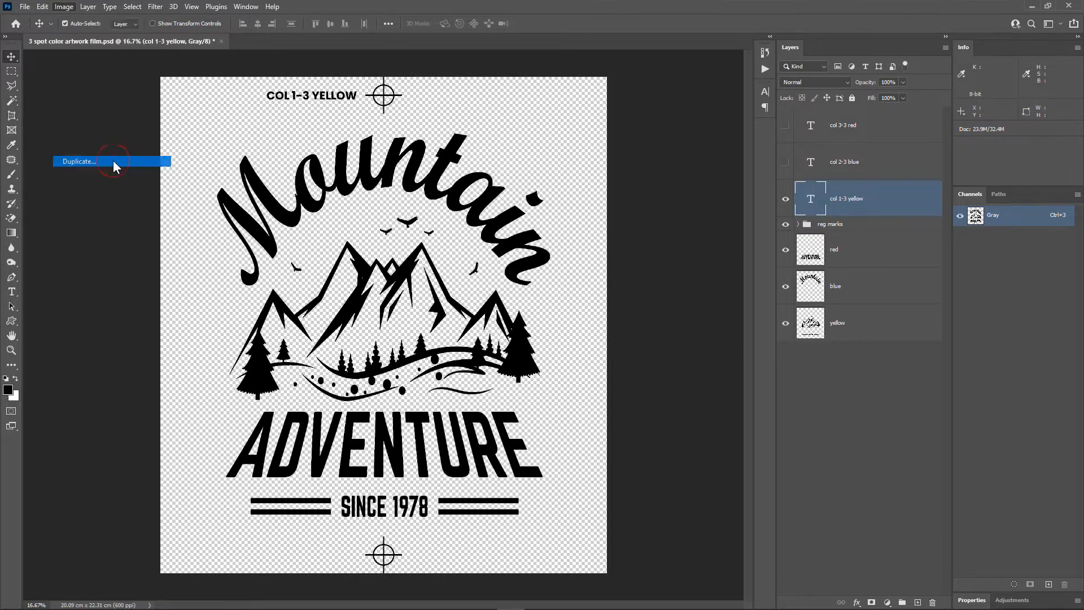
left_click(77, 161)
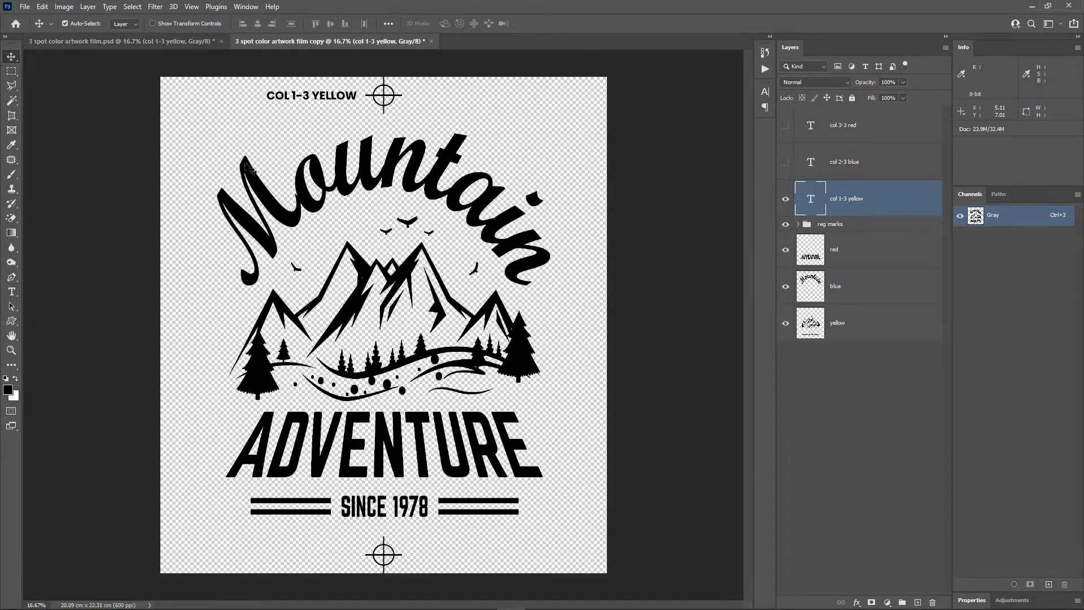
left_click(64, 6)
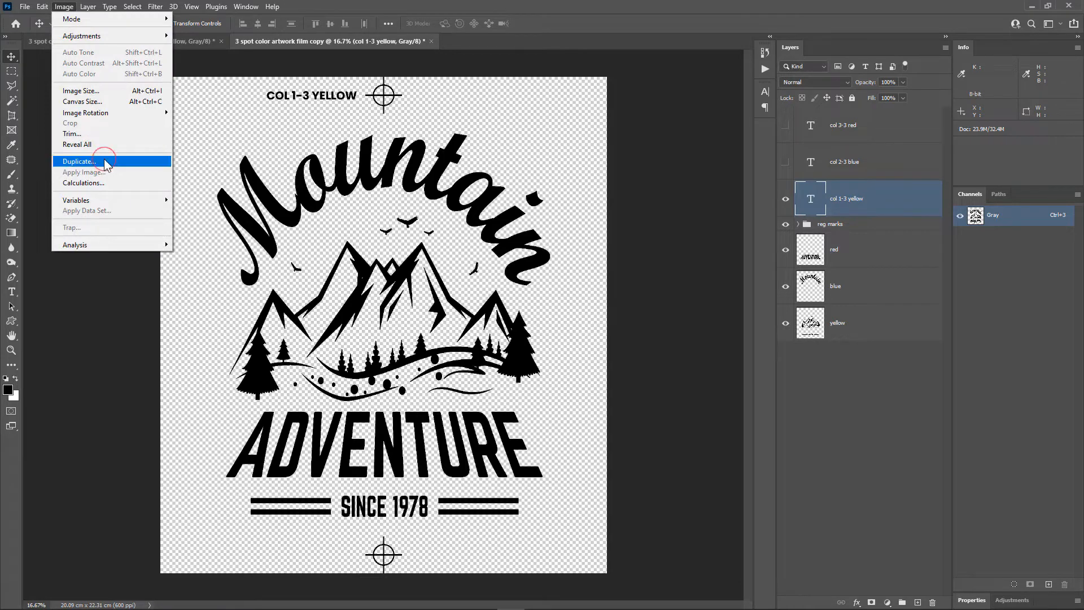
left_click(79, 161)
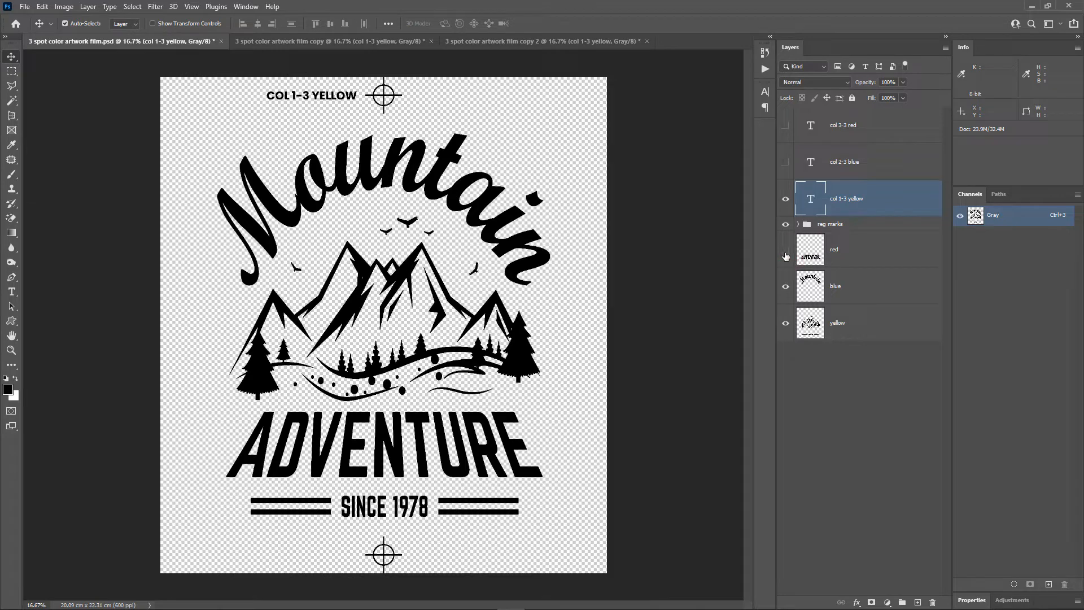
left_click(785, 256)
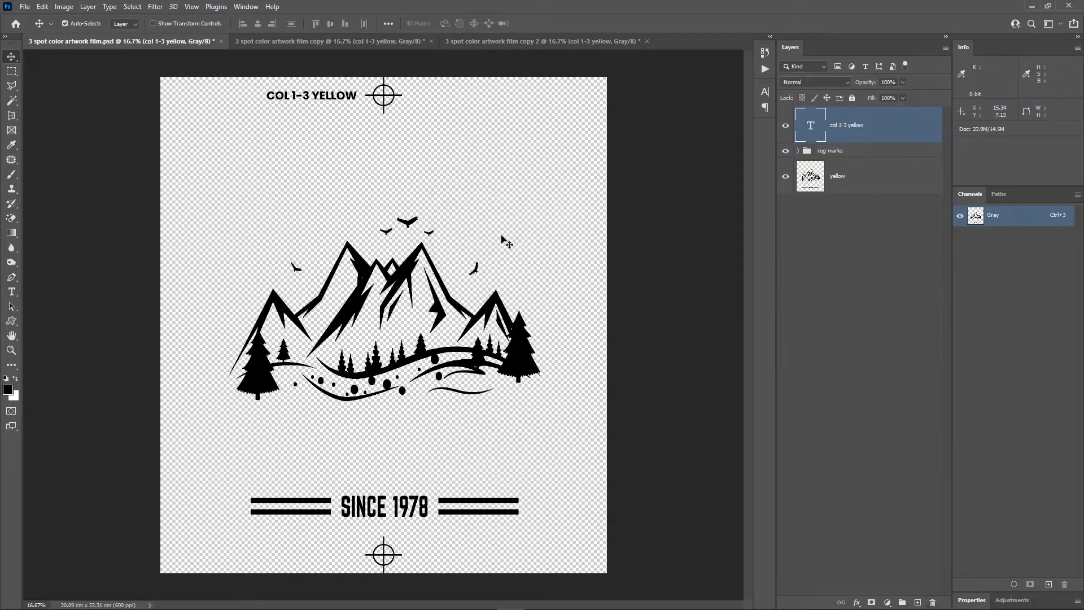
mouse_move(507, 243)
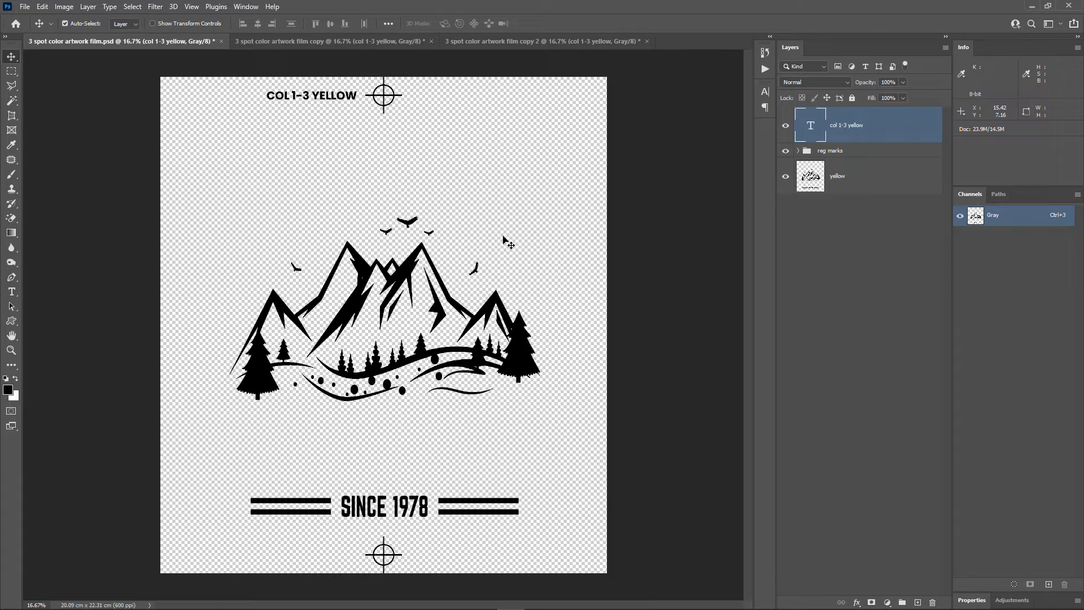
Save the yellow artwork as Photoshop PDF 'col 1-3 yellow' with the ICC profile option changed
left_click(37, 6)
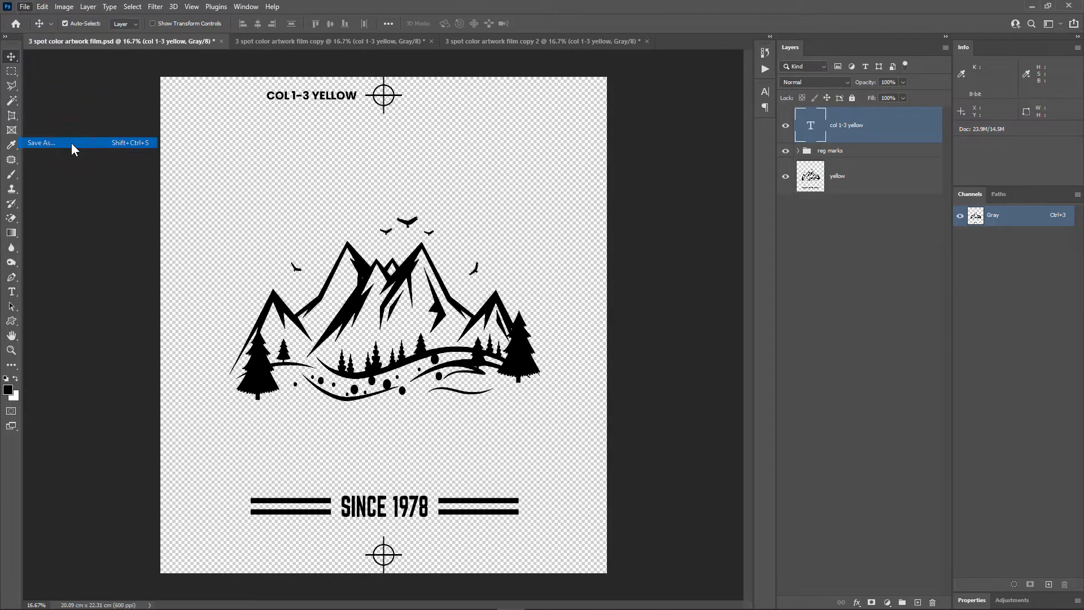
left_click(40, 142)
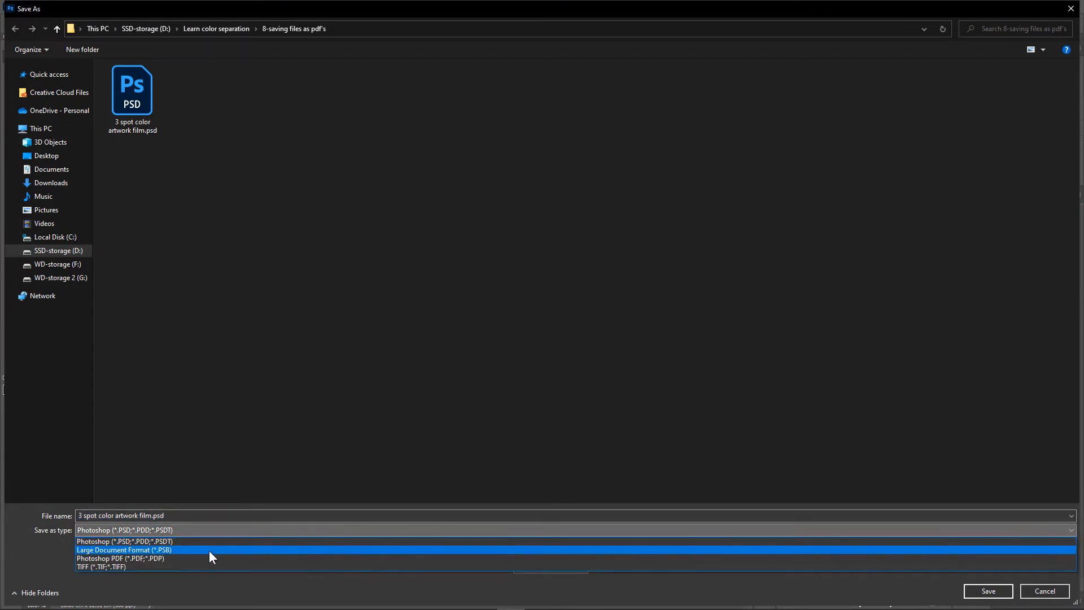
left_click(118, 558)
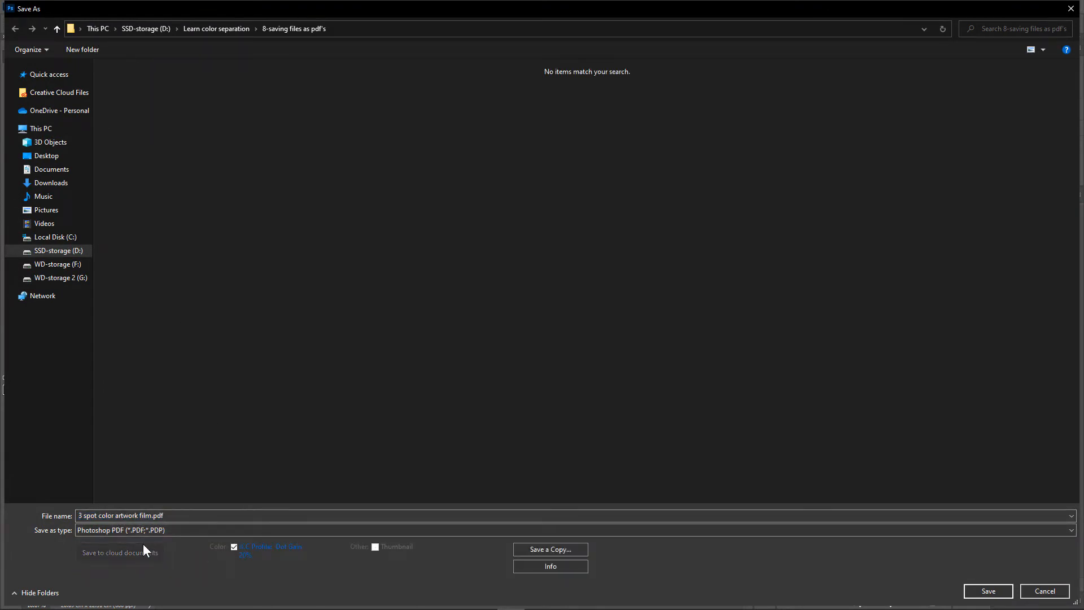
left_click(121, 515)
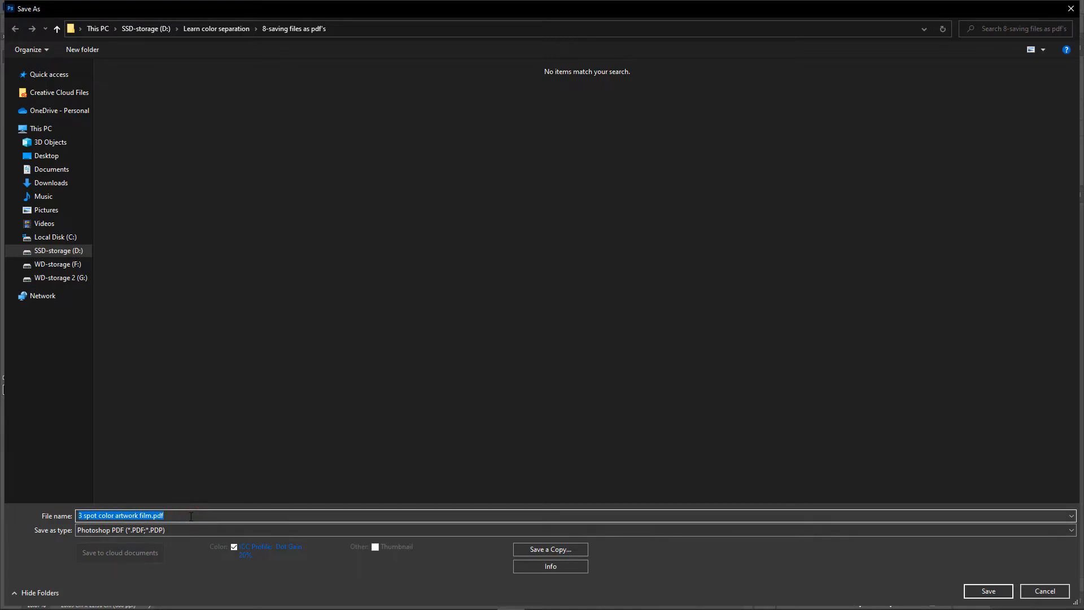
type("col 1-3 yell")
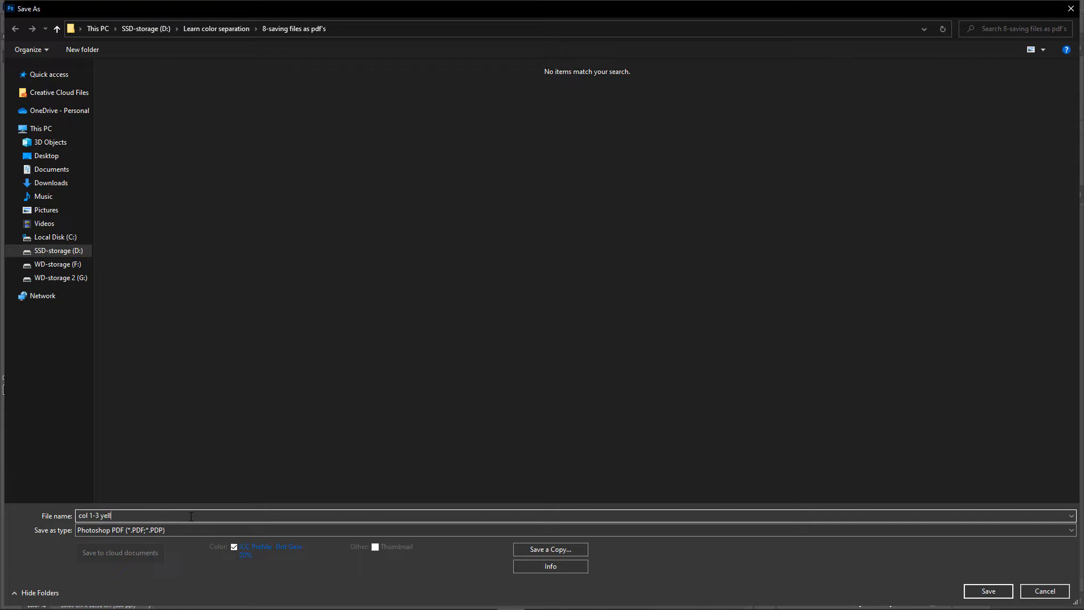
type("ow")
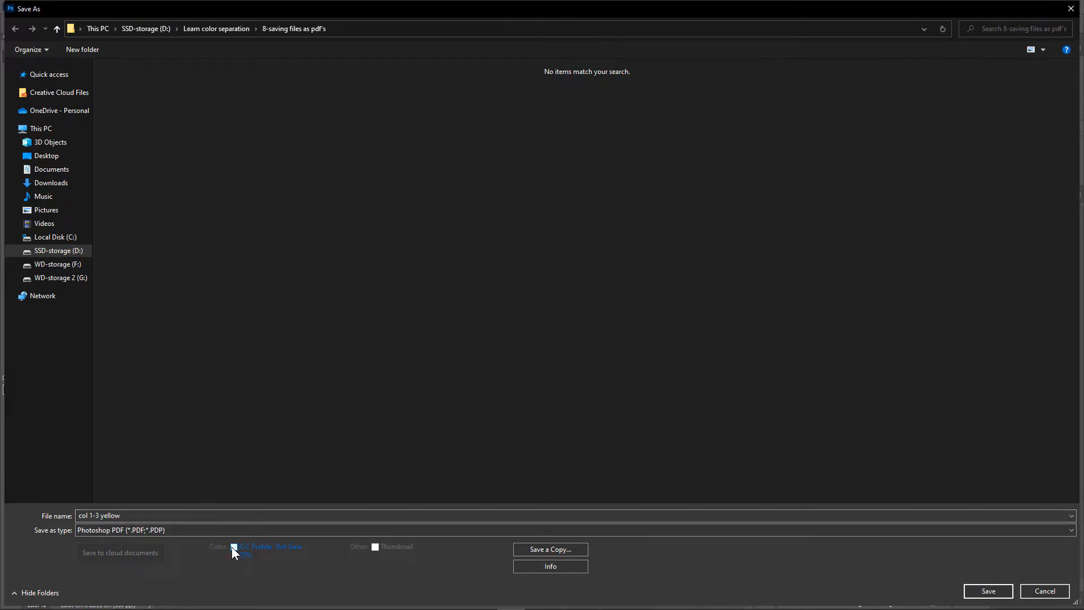
left_click(988, 592)
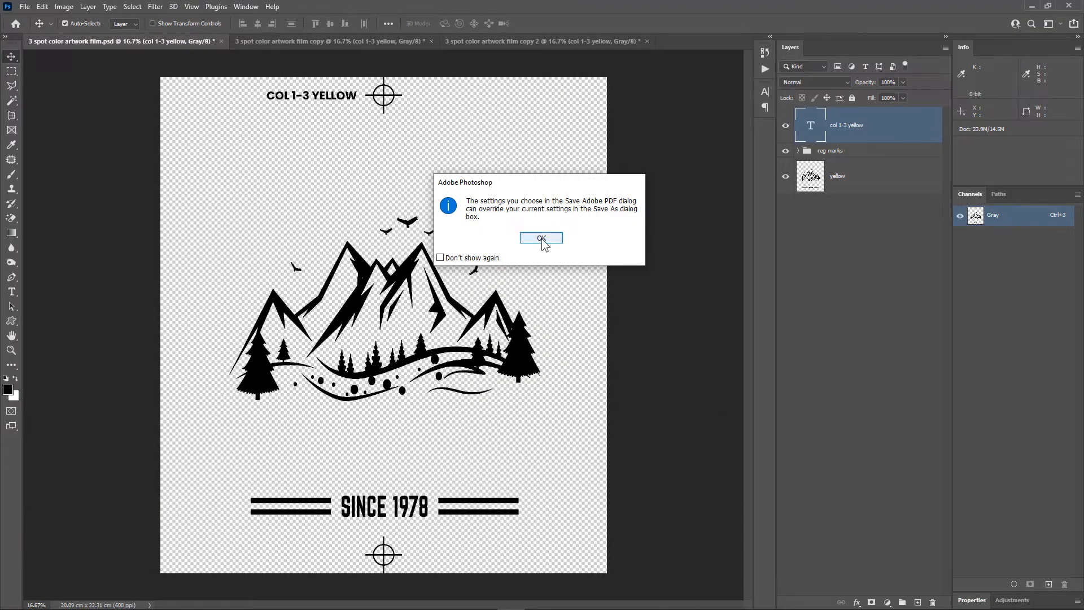
Start from High Quality Print with fast web view, no downsampling and no compression
left_click(542, 238)
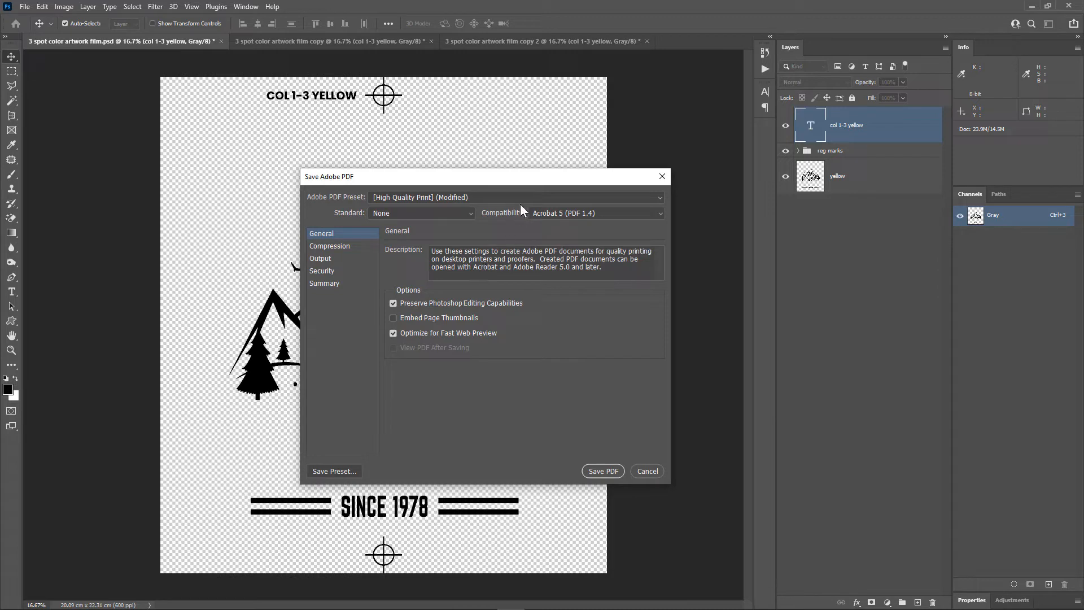
left_click(516, 197)
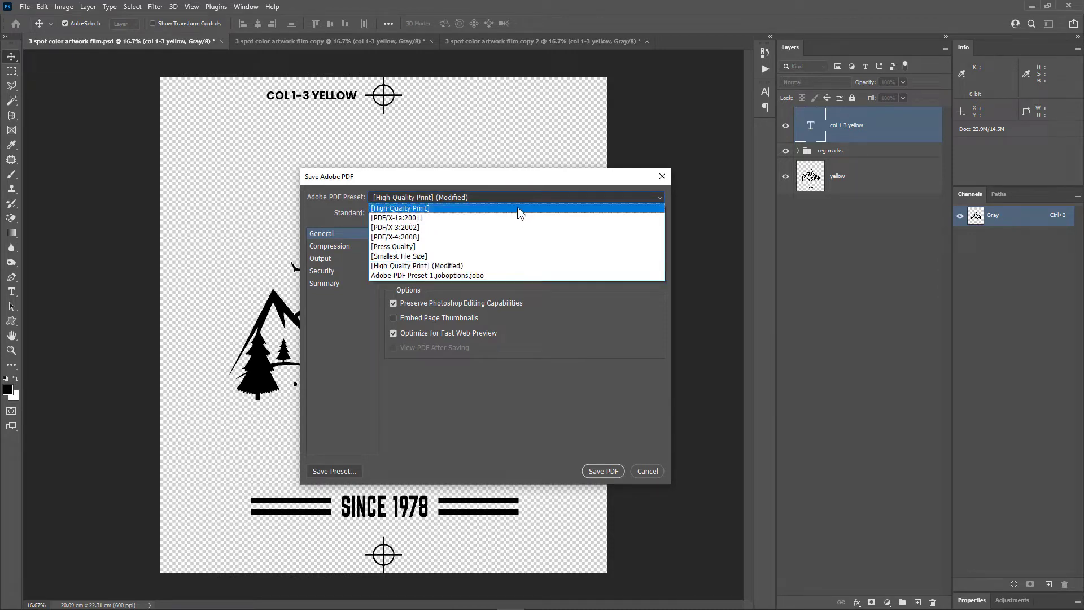
left_click(400, 208)
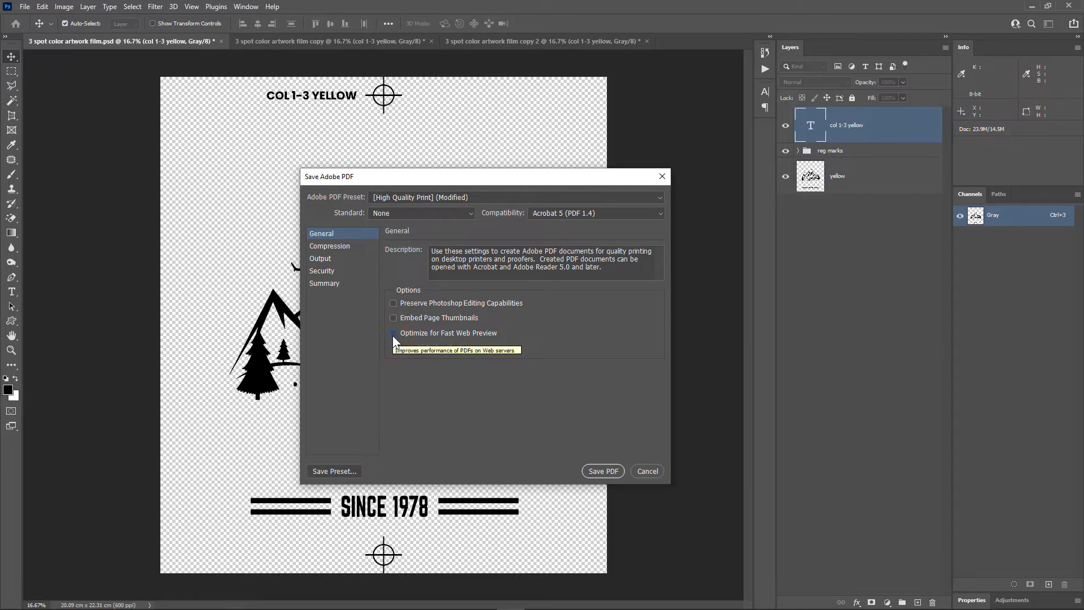
left_click(394, 333)
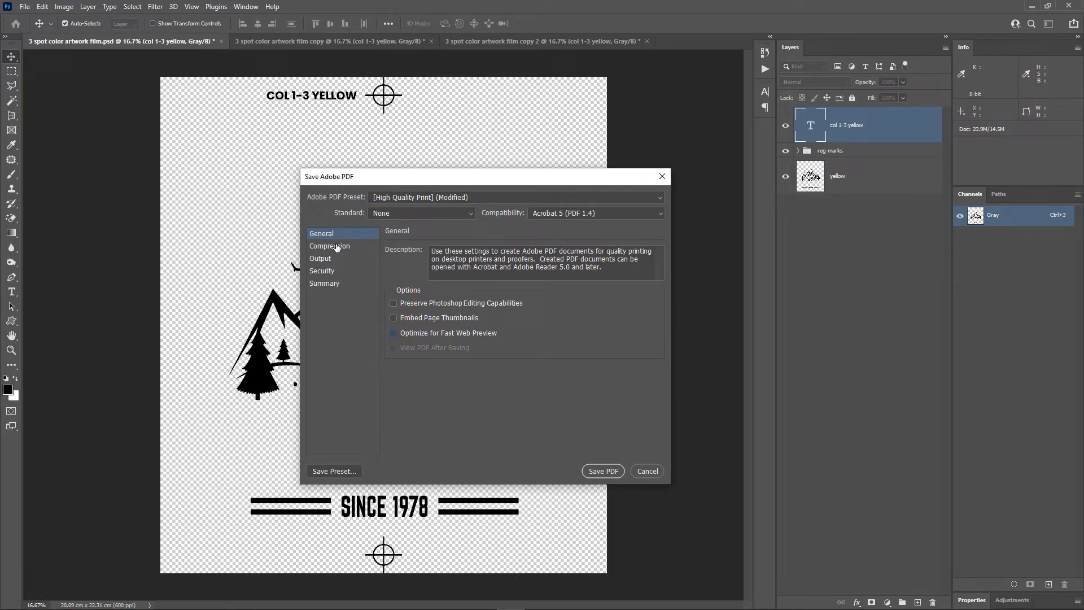
left_click(330, 246)
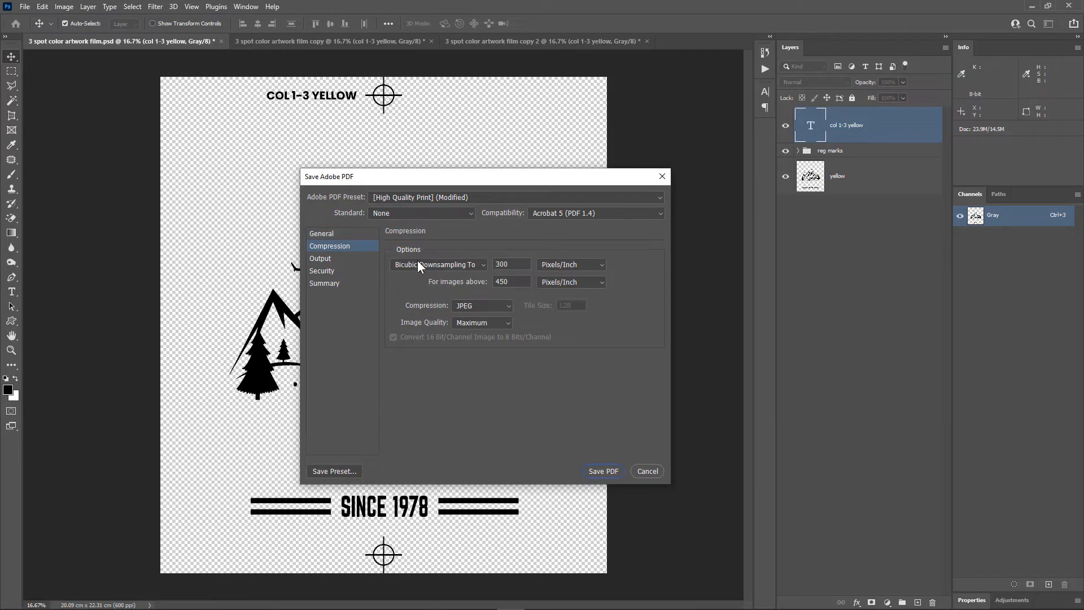
left_click(438, 264)
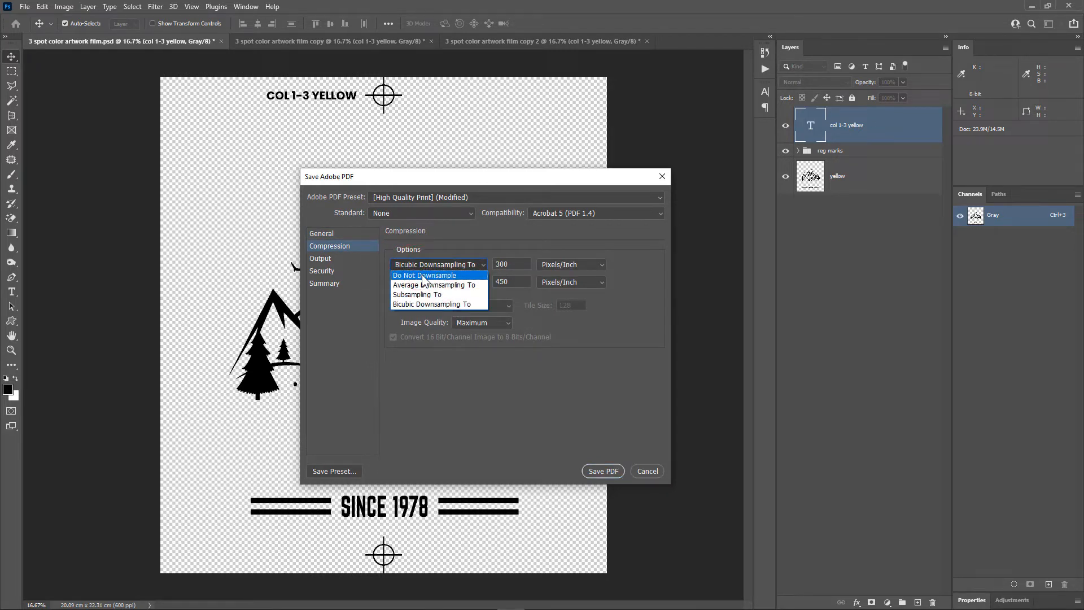
left_click(424, 275)
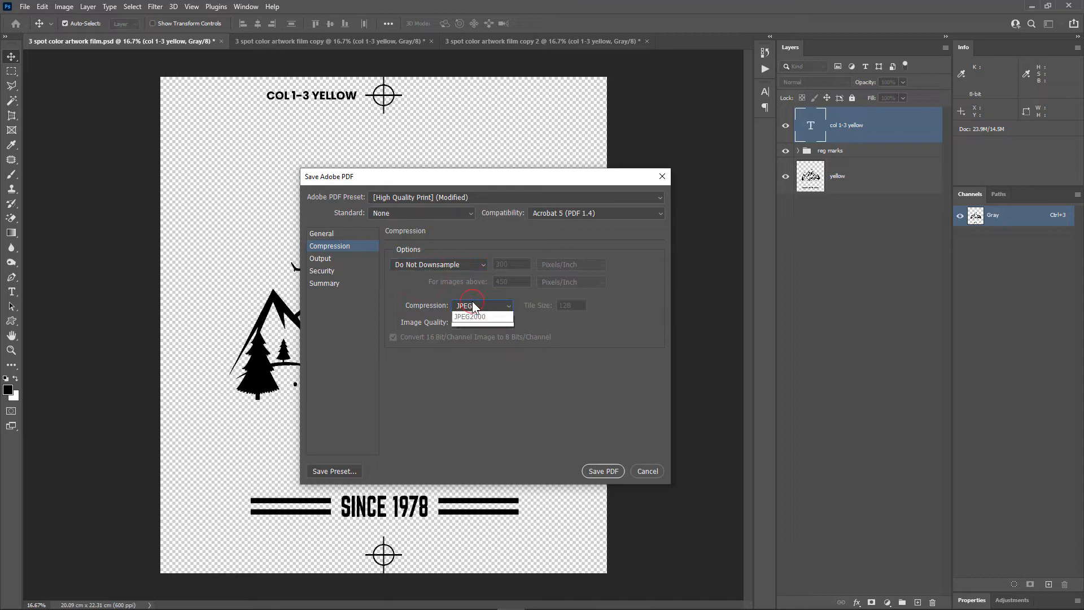
left_click(482, 306)
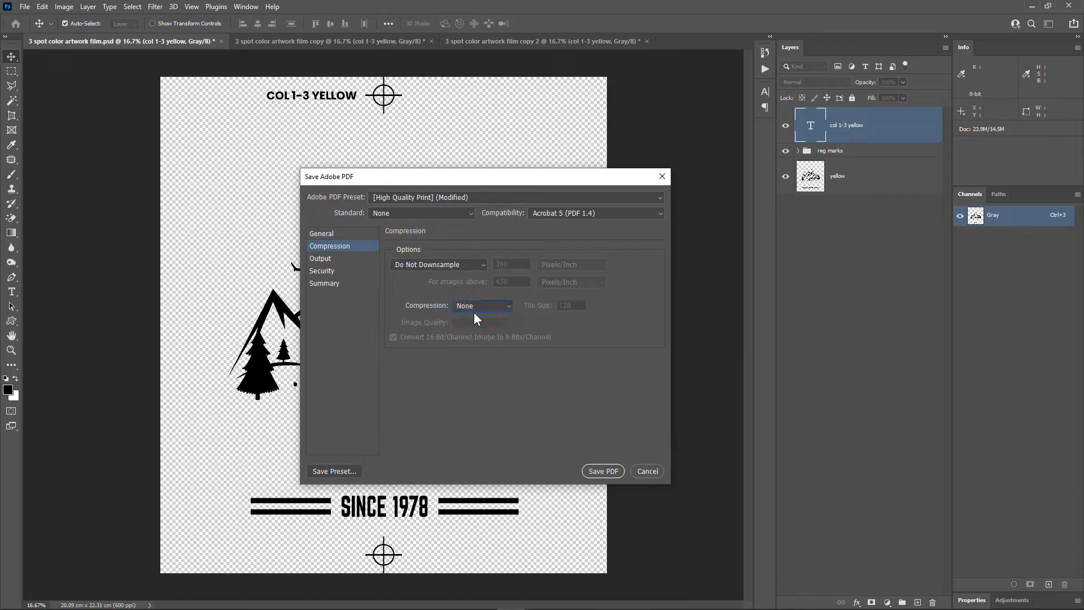
Set output to No Conversion without an embedded profile, and save the settings as a preset
left_click(320, 258)
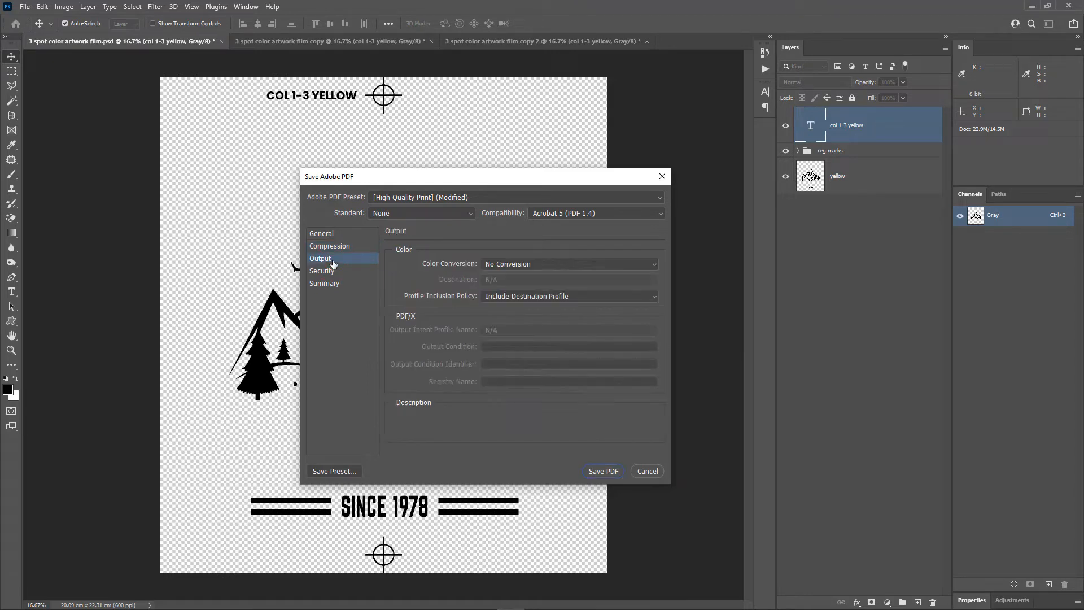
left_click(568, 264)
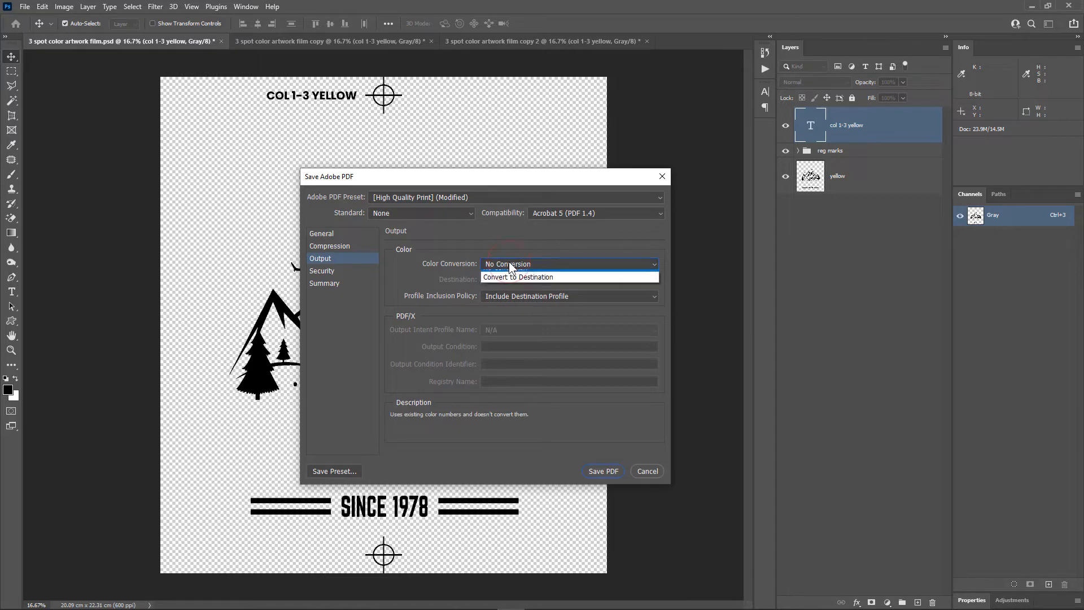
left_click(512, 264)
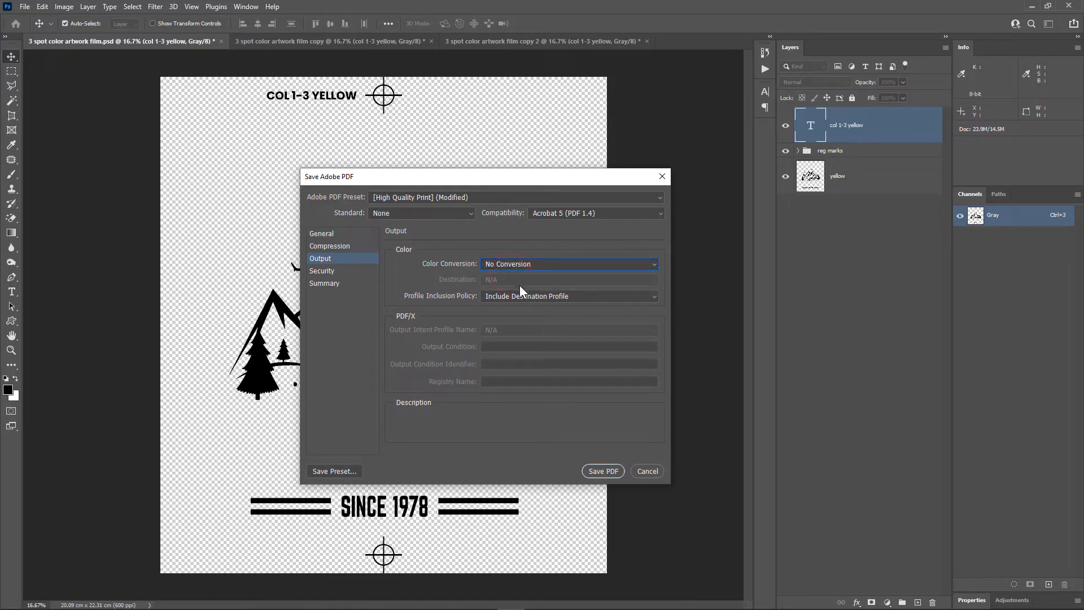
left_click(570, 296)
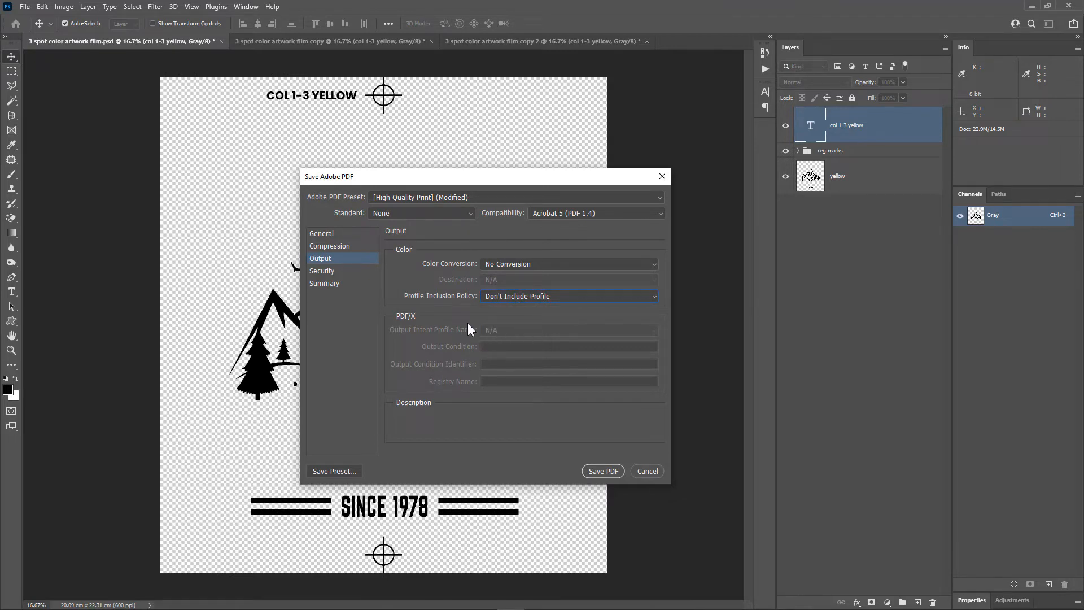
mouse_move(456, 335)
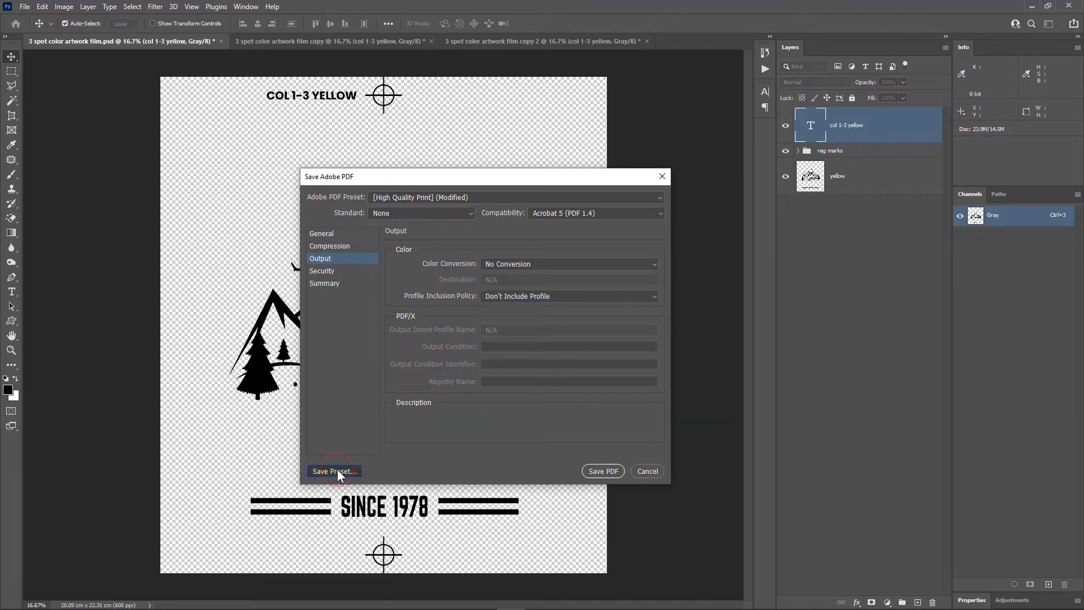
left_click(333, 471)
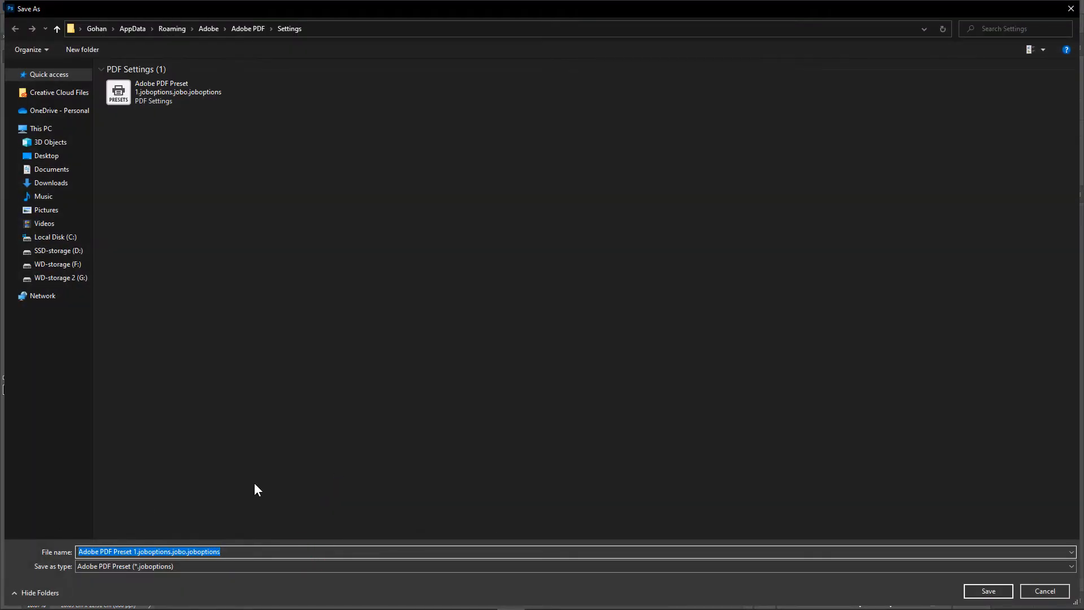
Store the preset as 'film positives pdf' and save the yellow separation PDF
type("film positives")
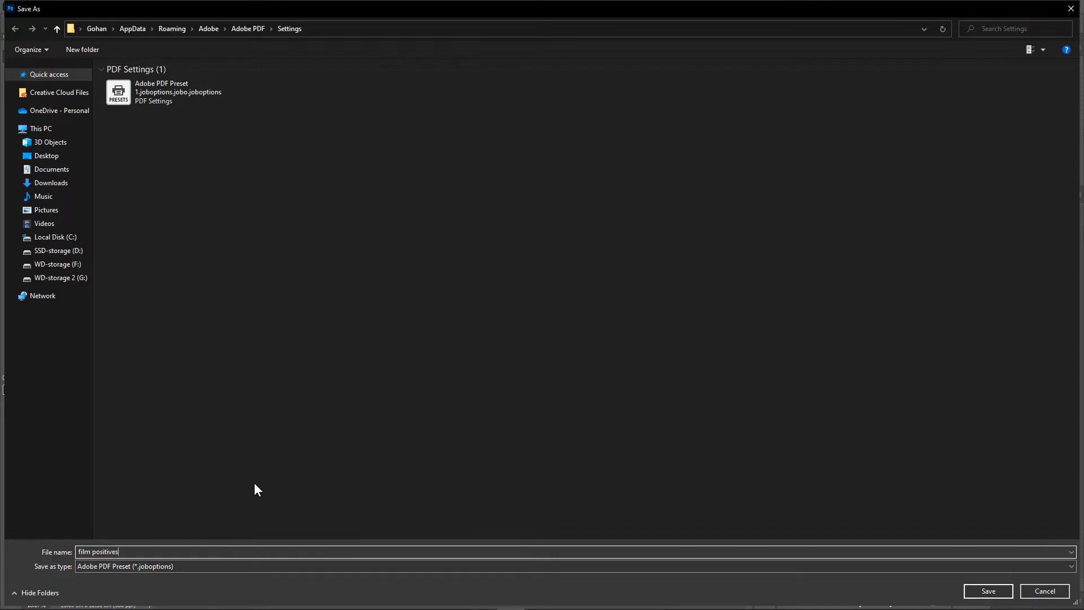
type("pdf")
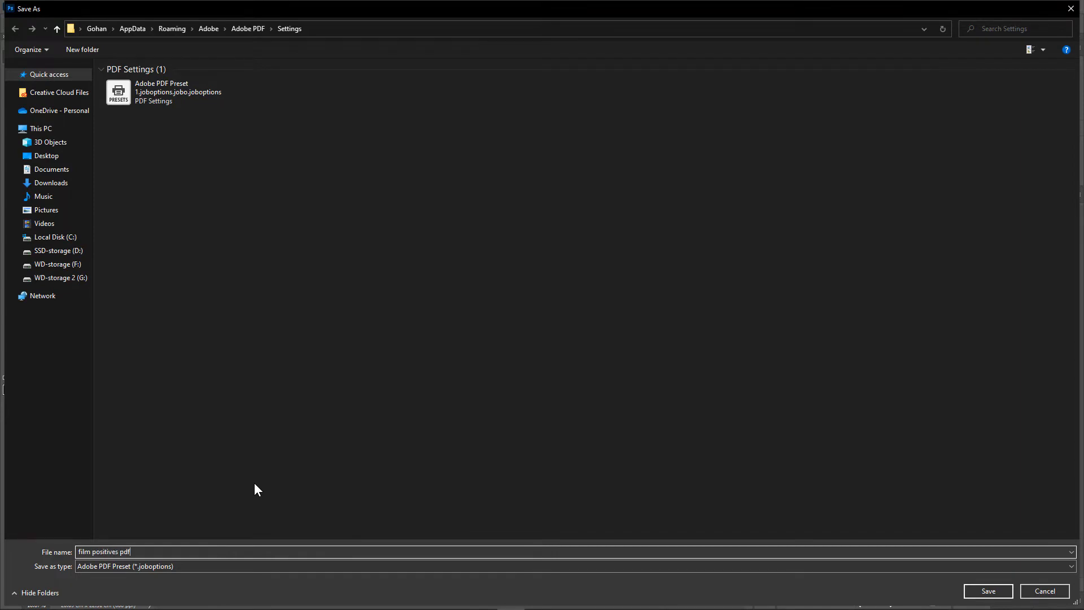
left_click(988, 591)
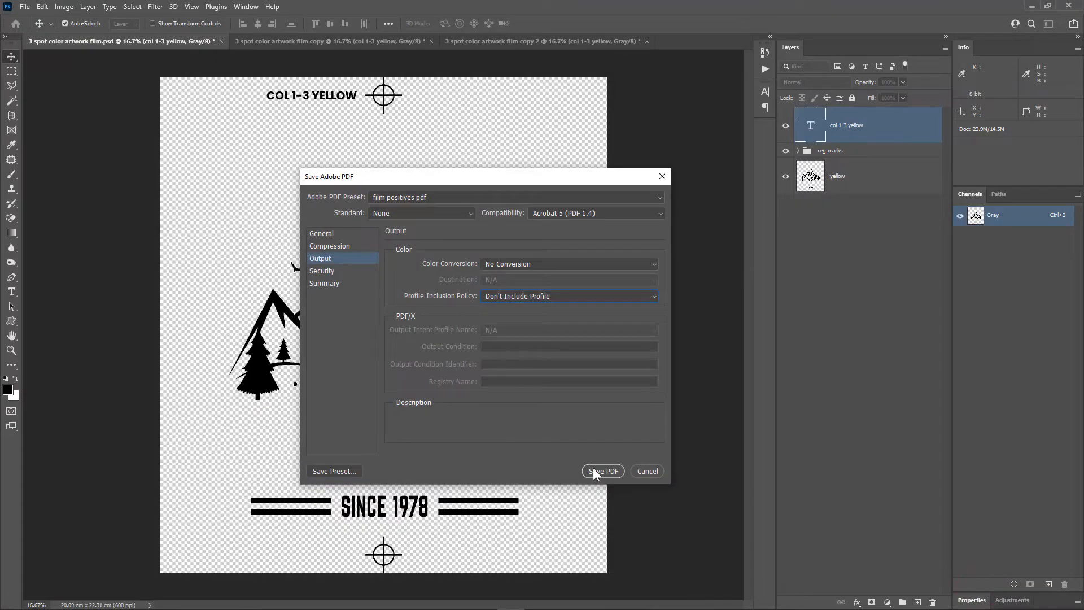
left_click(603, 471)
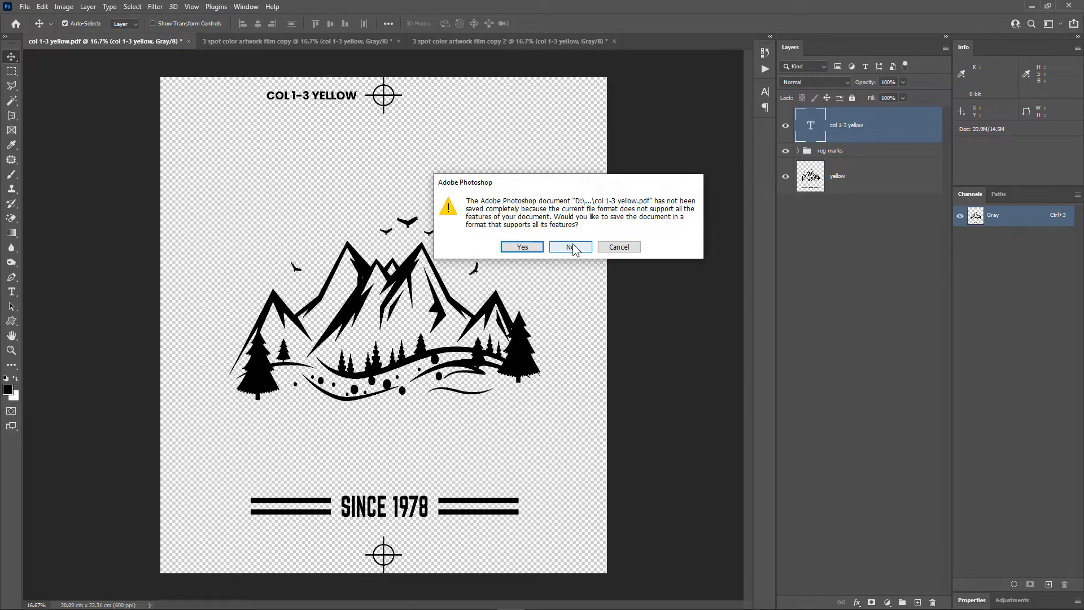
Decline the unsupported-features warning to finish saving col 1-3 yellow.pdf
left_click(571, 247)
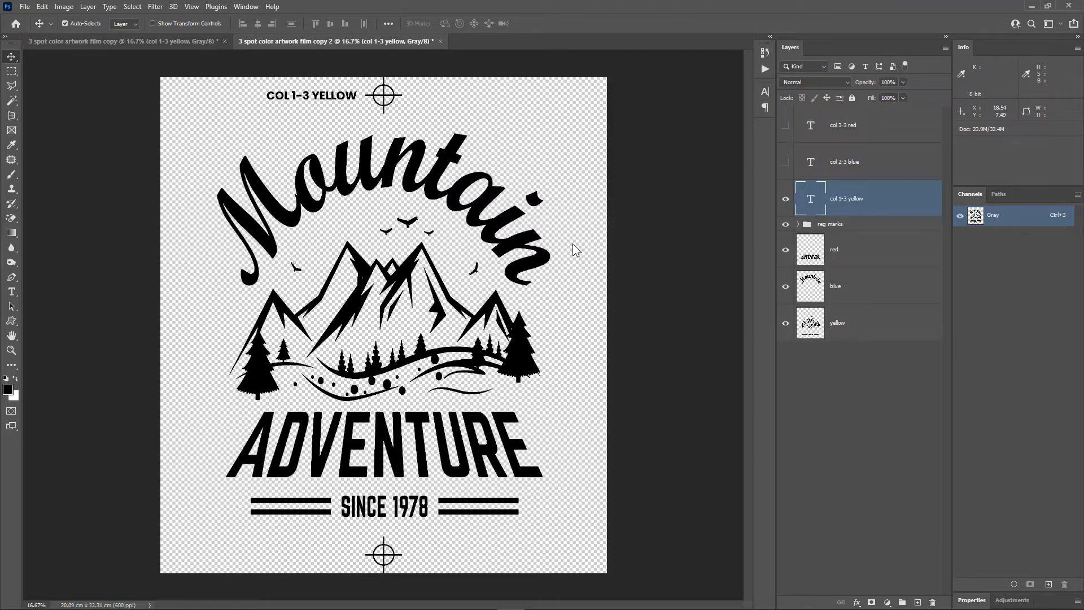
Select the red artwork layer and make the COL 2-3 BLUE label visible
left_click(837, 322)
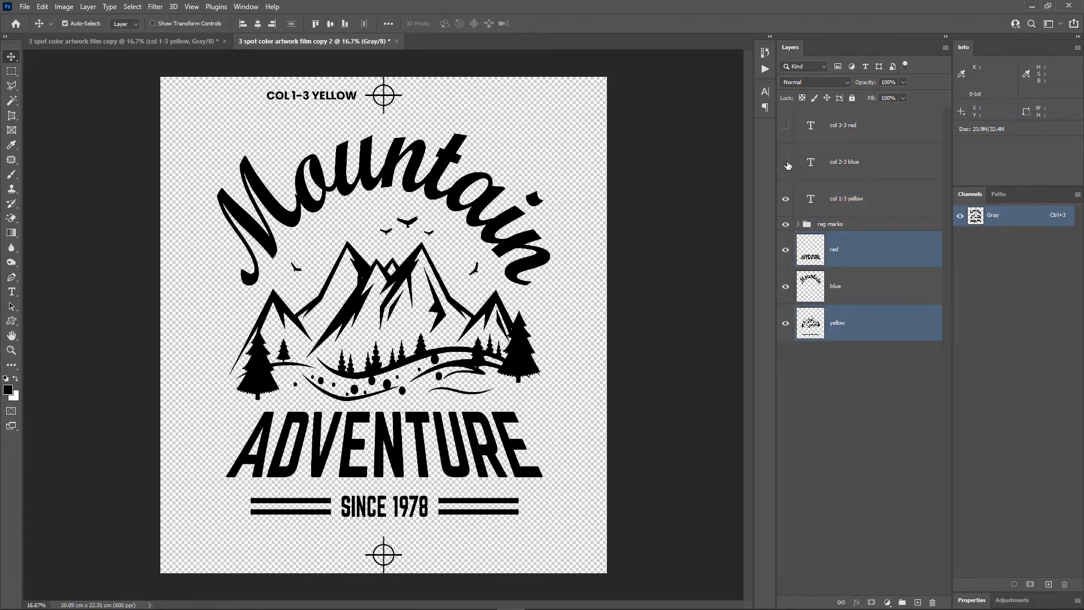
left_click(785, 161)
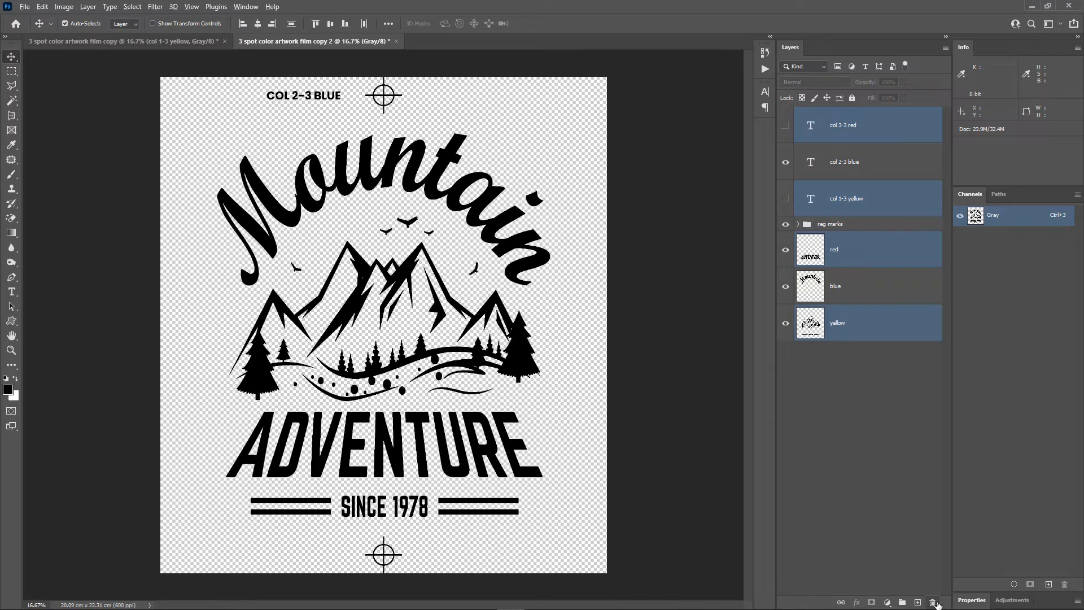
mouse_move(935, 600)
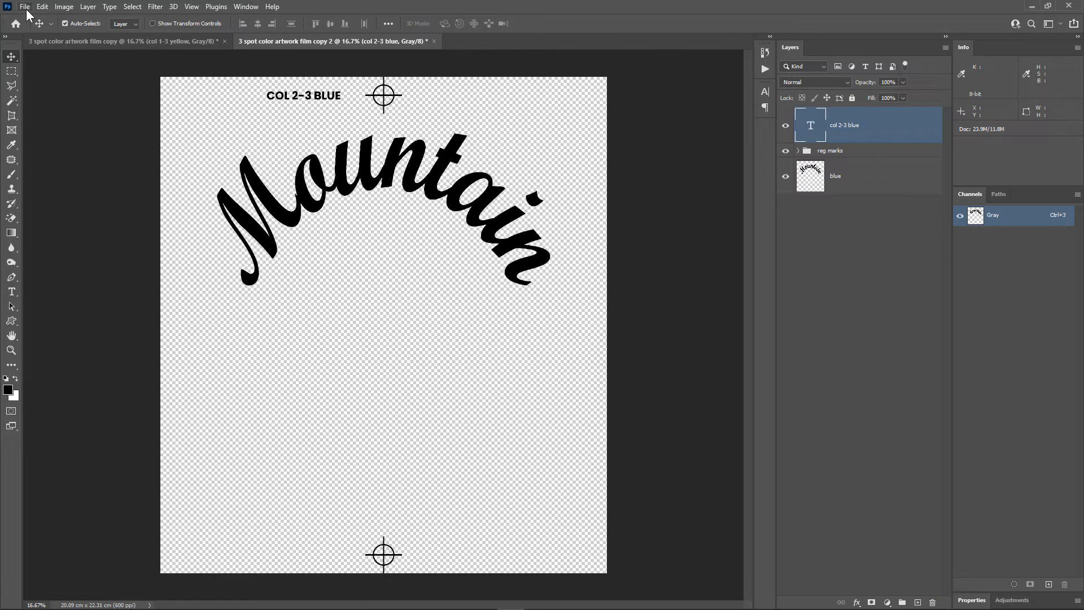
left_click(33, 7)
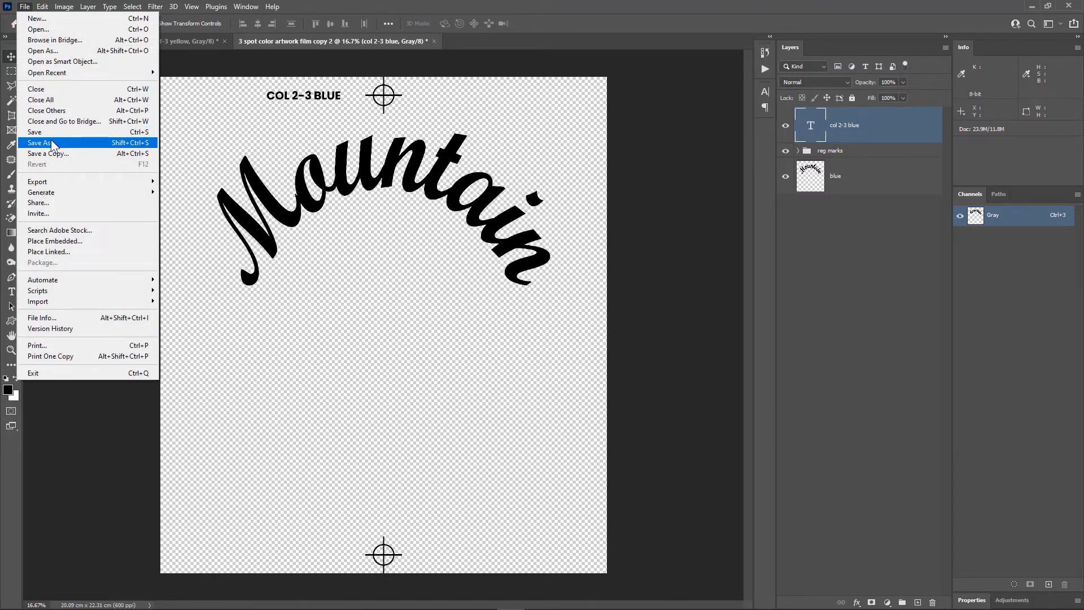
Save the blue separation as 'col 2-3 blue' PDF with the film positives pdf preset
left_click(40, 143)
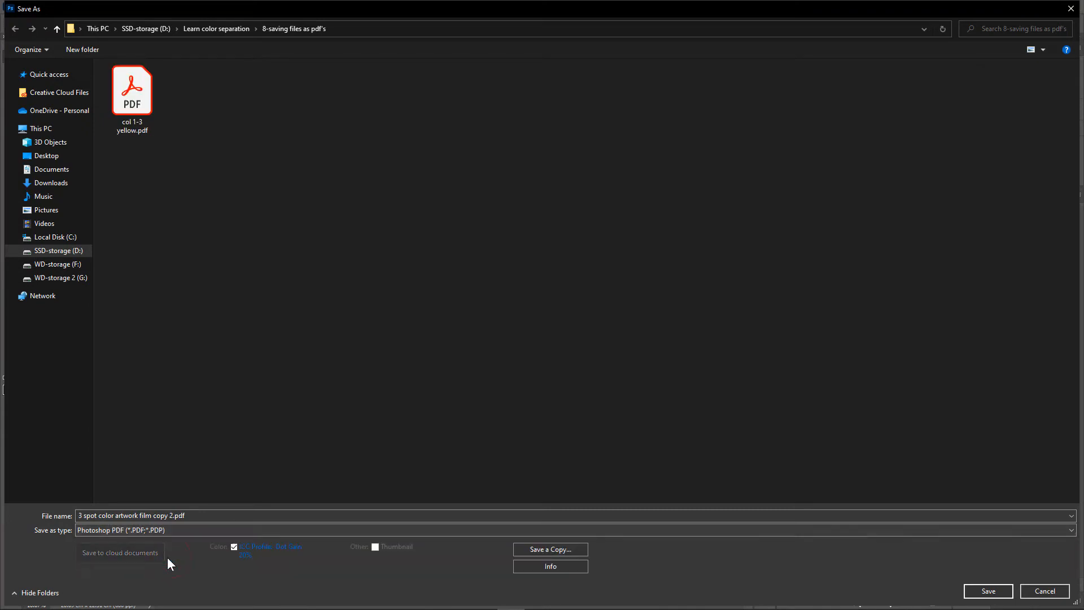
left_click(131, 91)
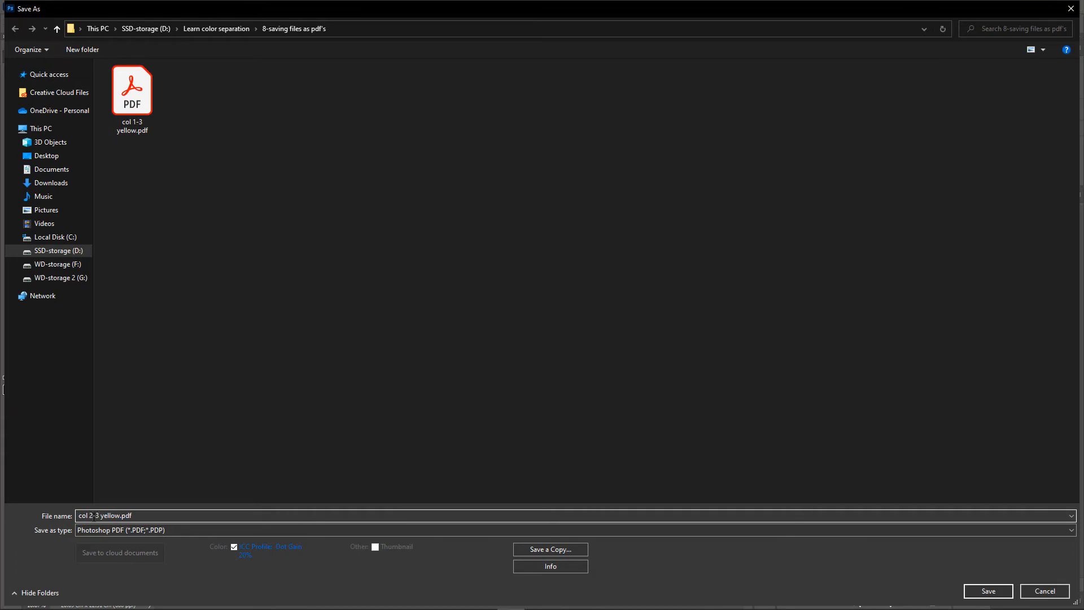
type("col 2-3 blue")
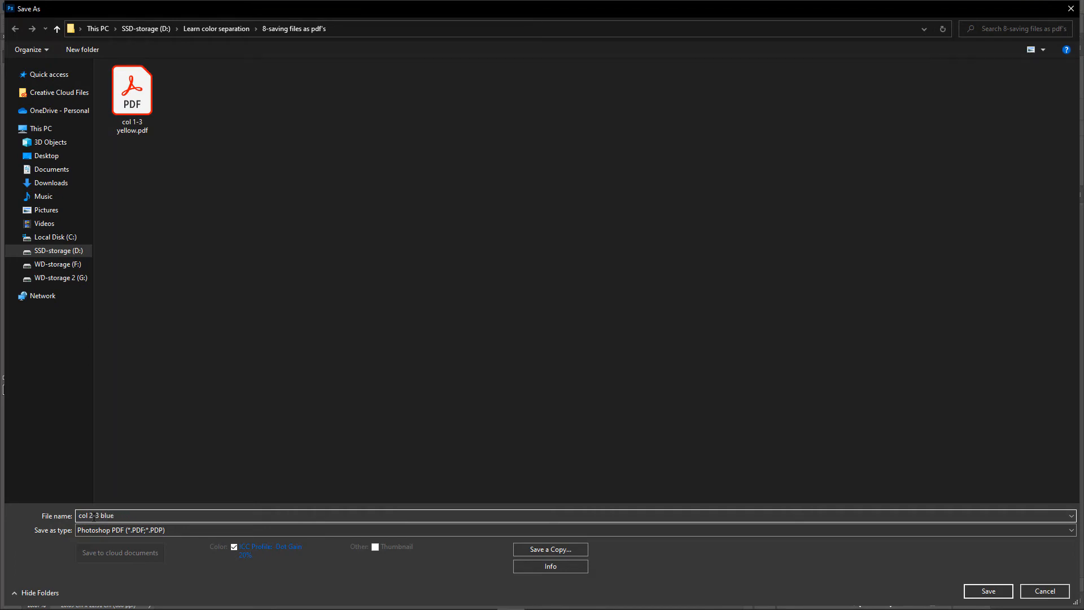
left_click(989, 591)
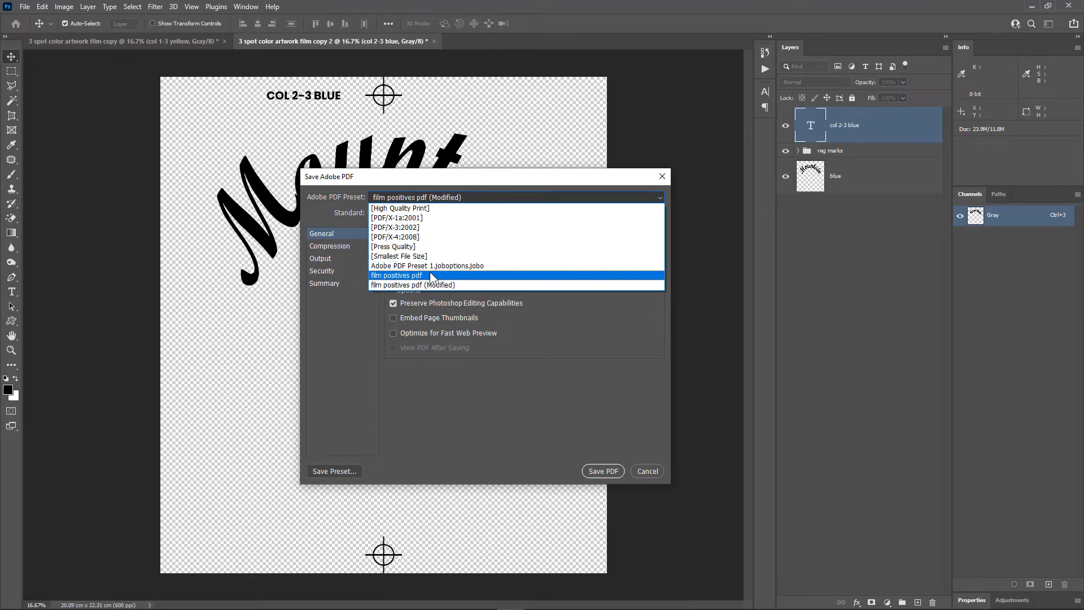
left_click(396, 275)
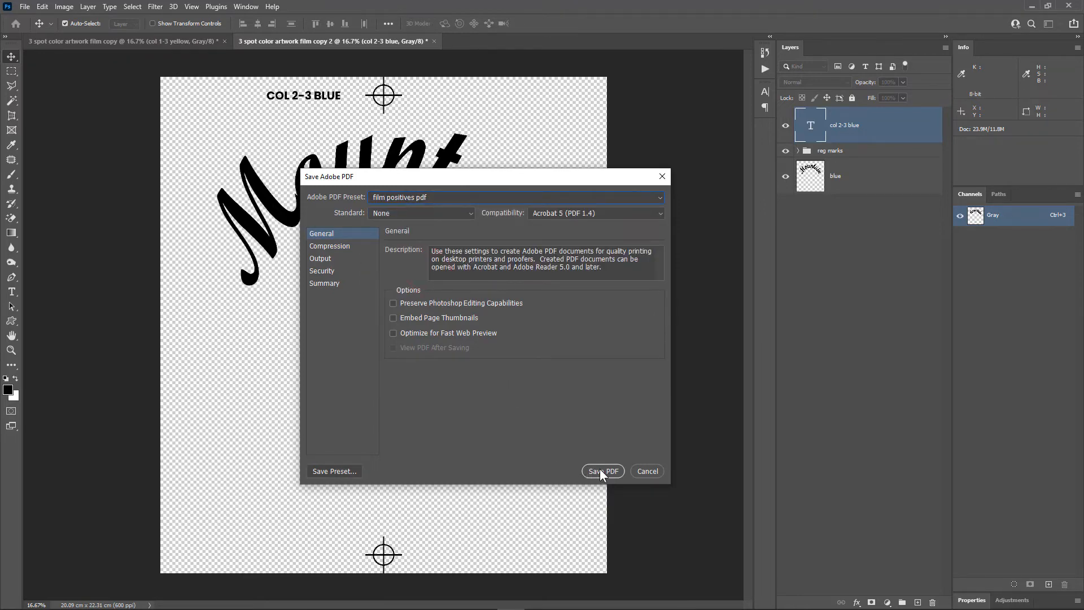
left_click(603, 471)
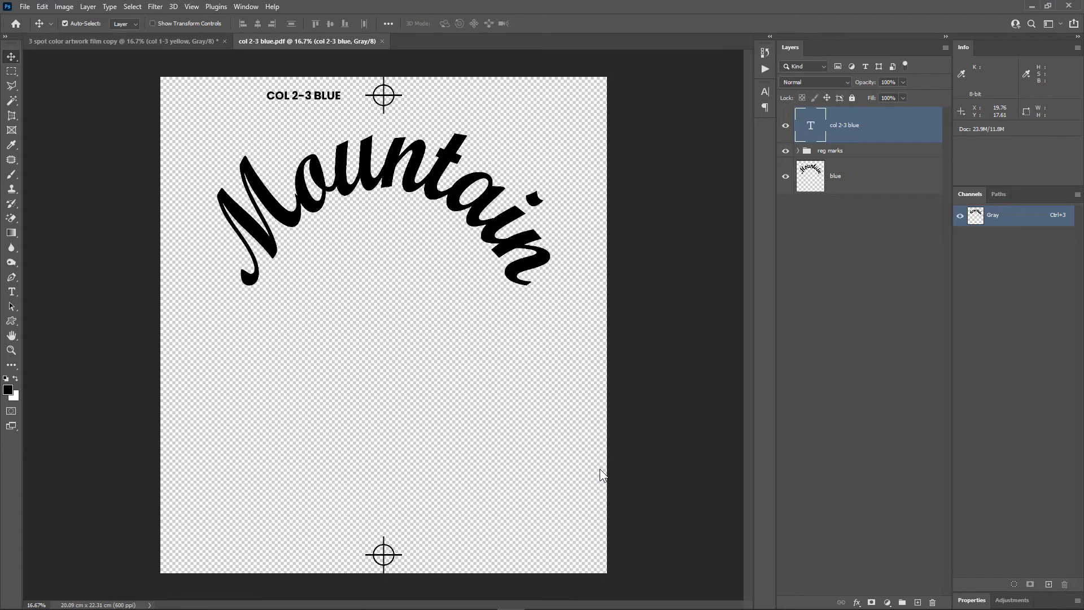
mouse_move(383, 51)
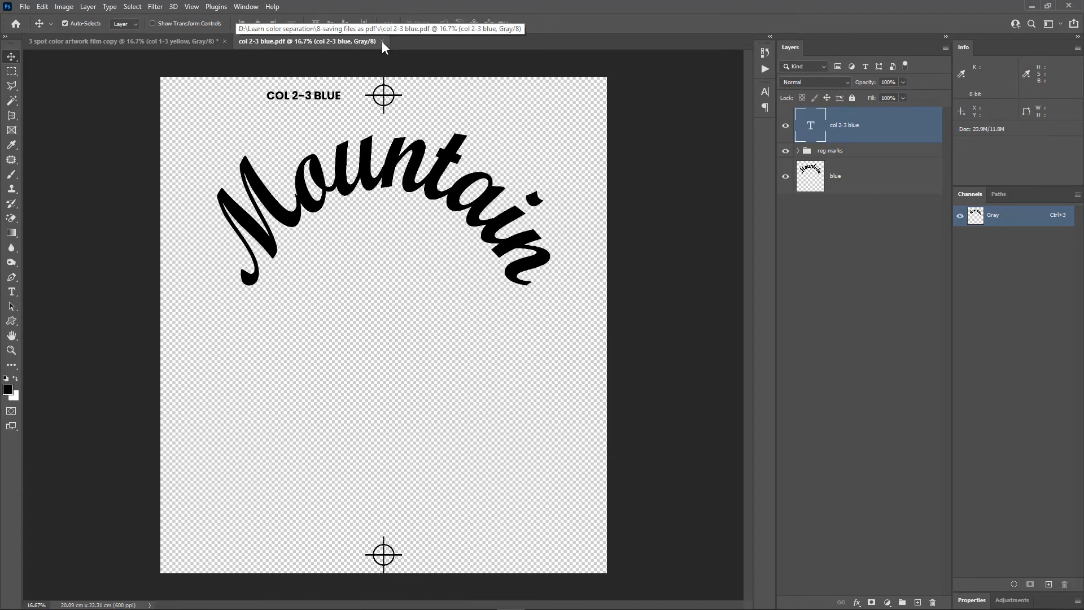
Close col 2-3 blue.pdf and delete the yellow and blue layers from the copy
left_click(130, 41)
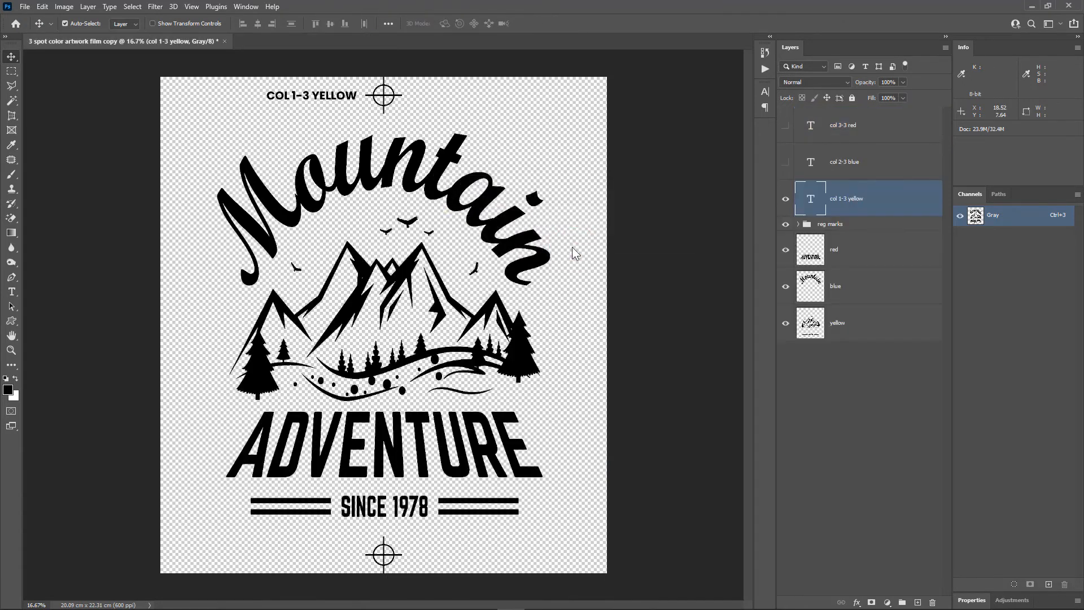
left_click(851, 249)
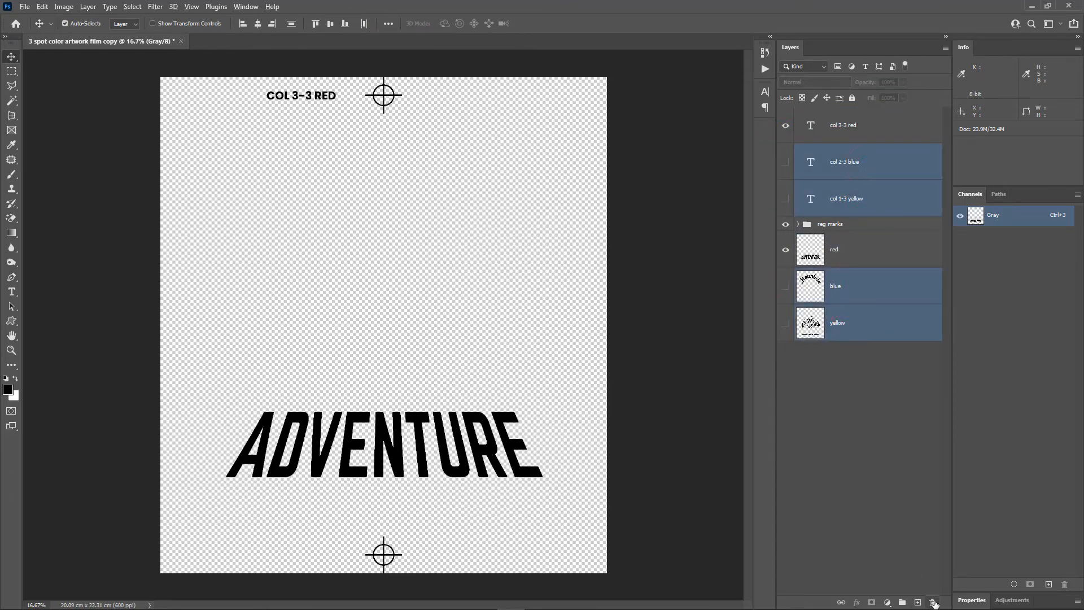
left_click(34, 8)
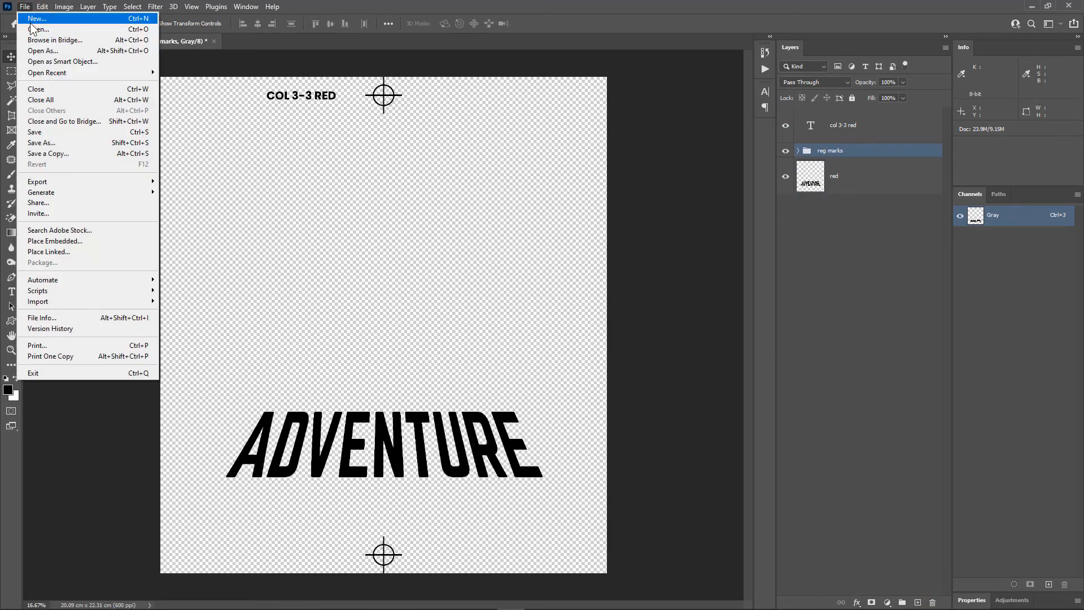
Save the red separation as 'col 3-3 red' PDF using the film positives pdf preset
left_click(41, 143)
type("col 3-3 red")
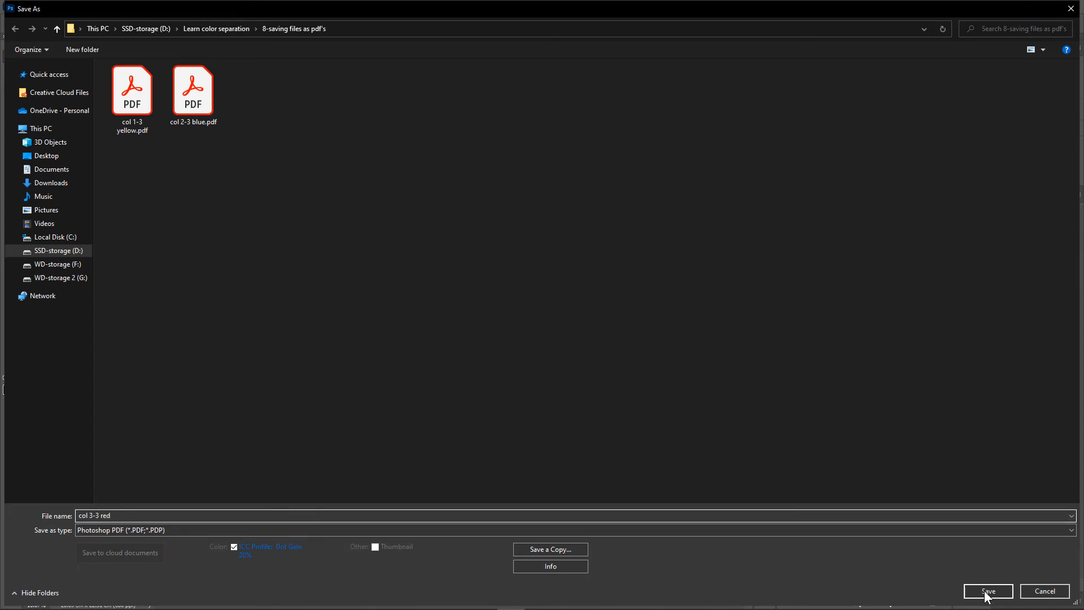
left_click(988, 591)
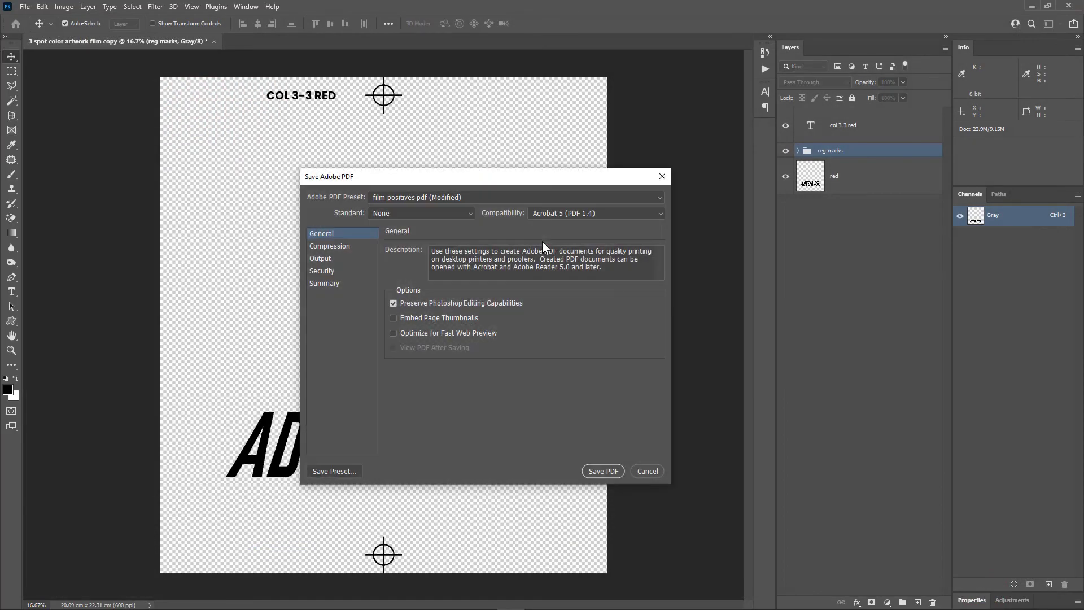
left_click(515, 197)
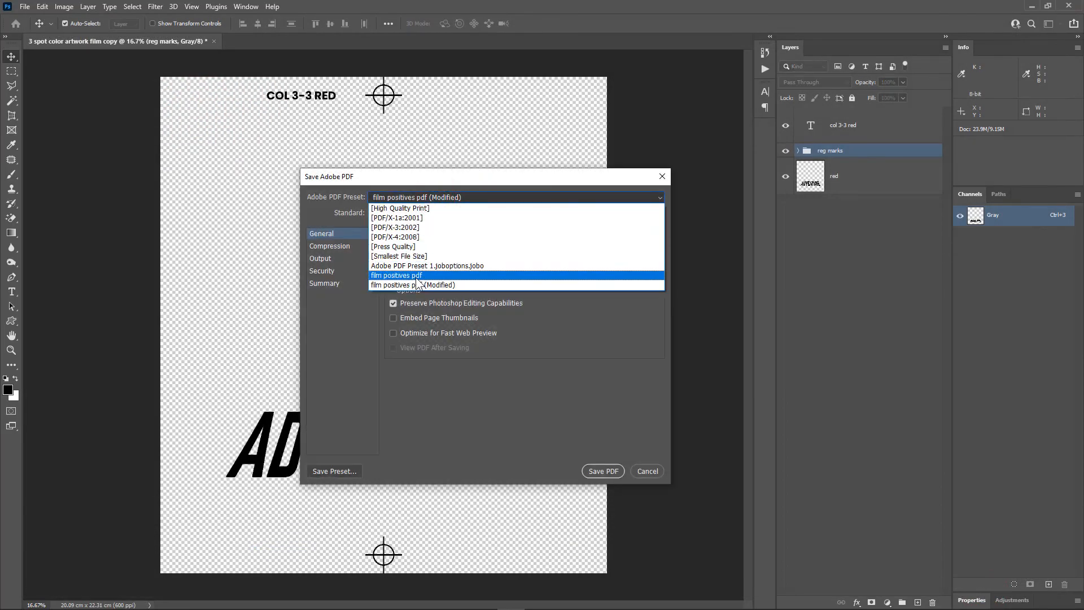
left_click(396, 275)
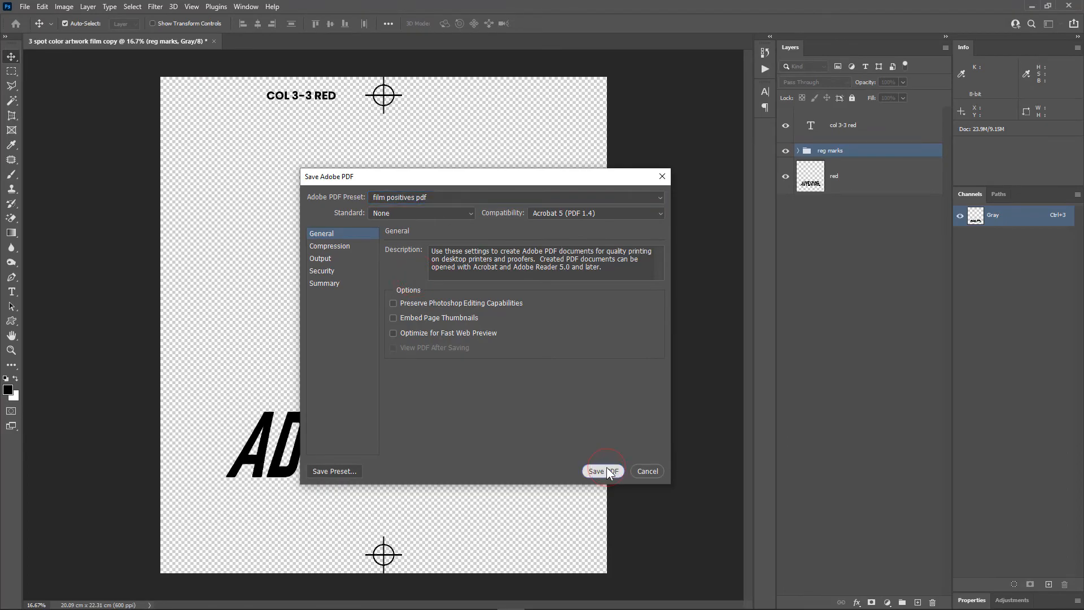
left_click(603, 471)
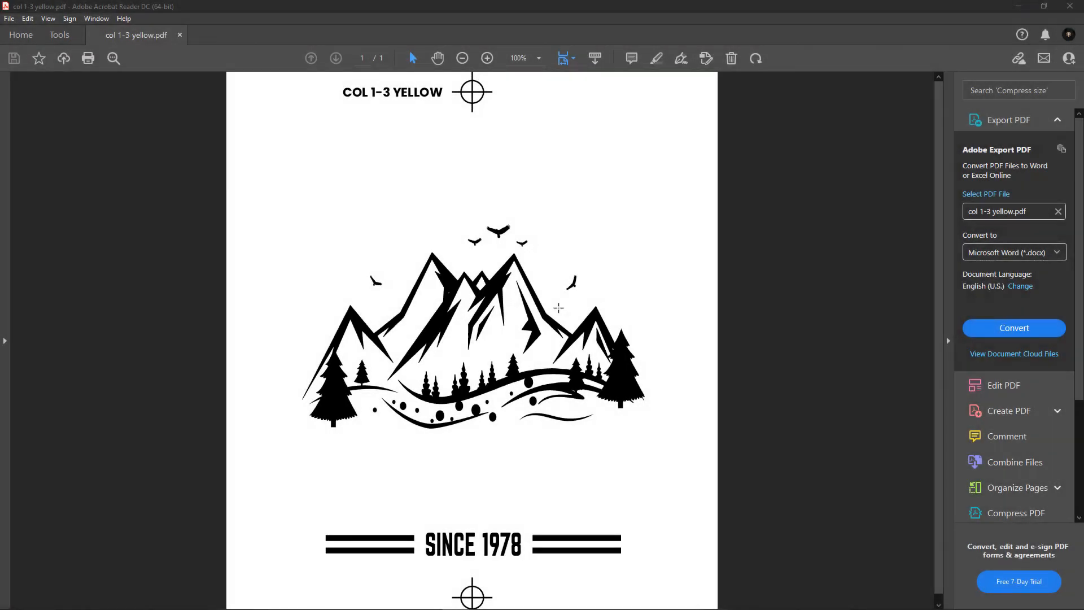
mouse_move(589, 241)
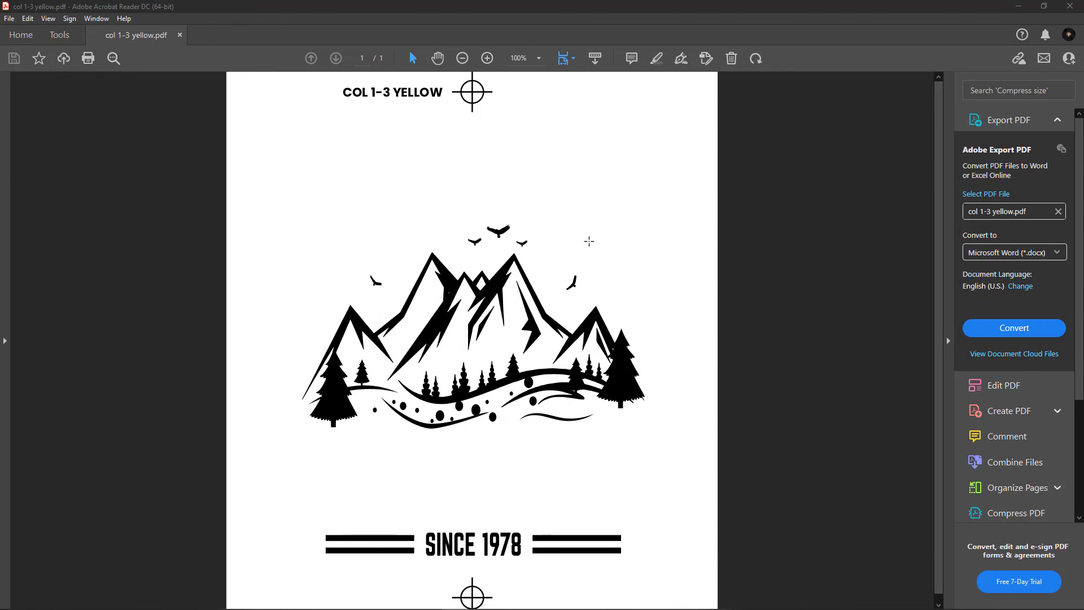
mouse_move(543, 305)
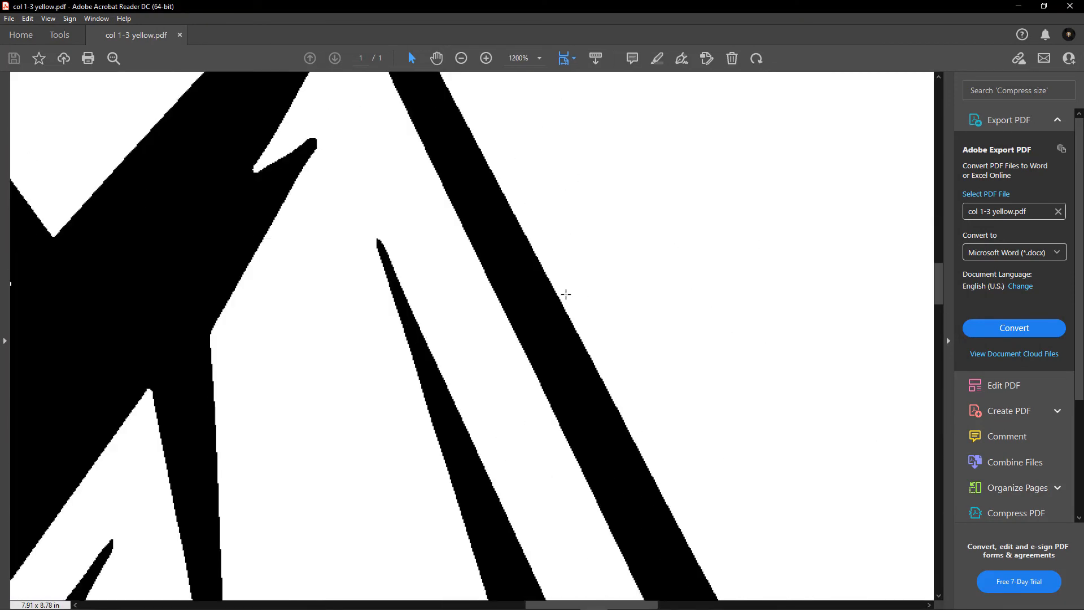
left_click(485, 58)
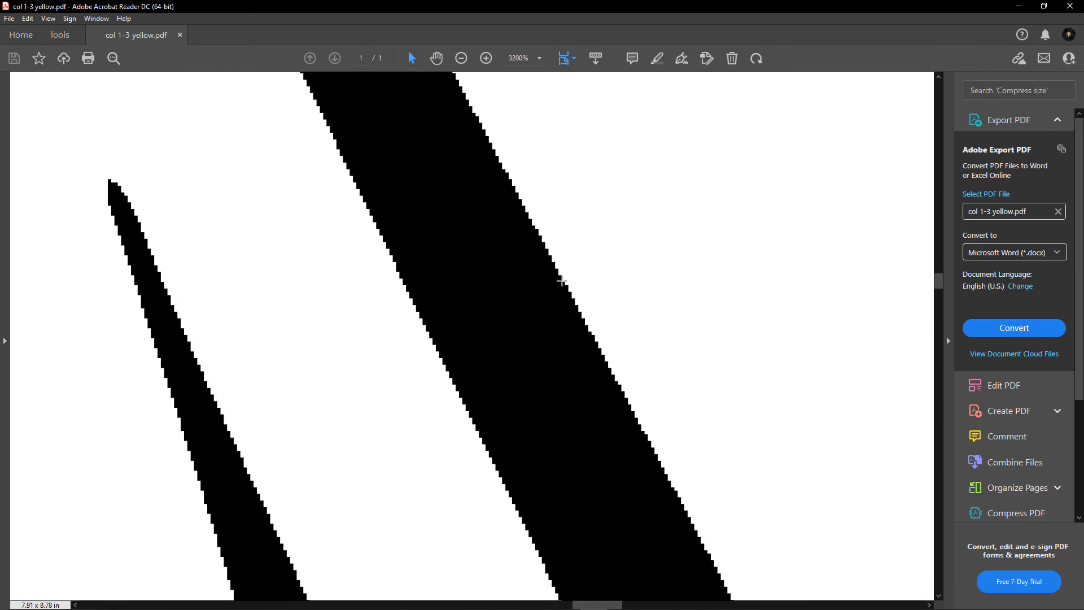
mouse_move(440, 333)
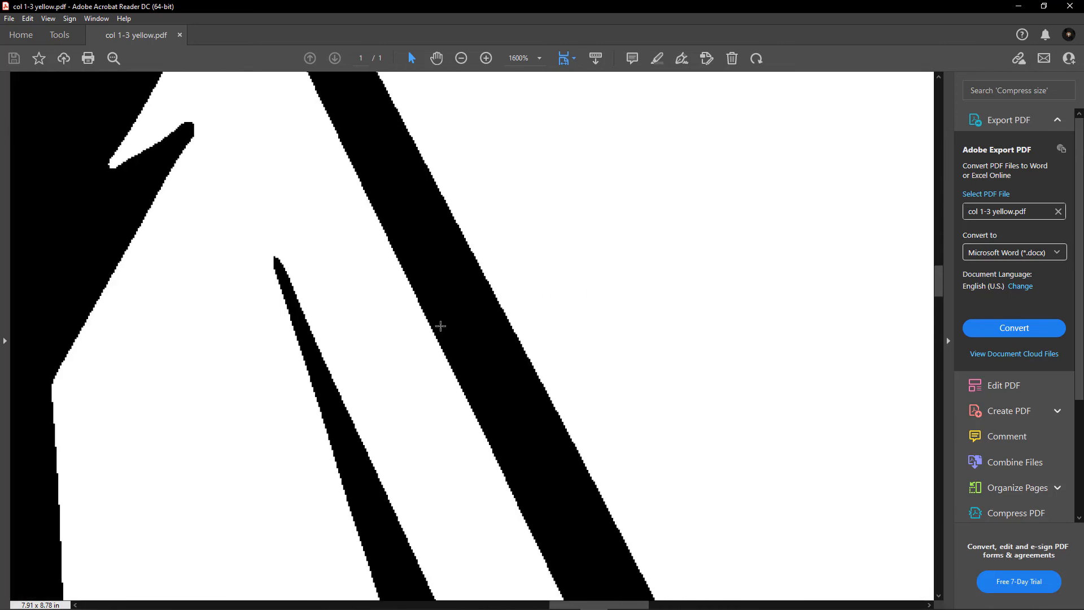
left_click(485, 58)
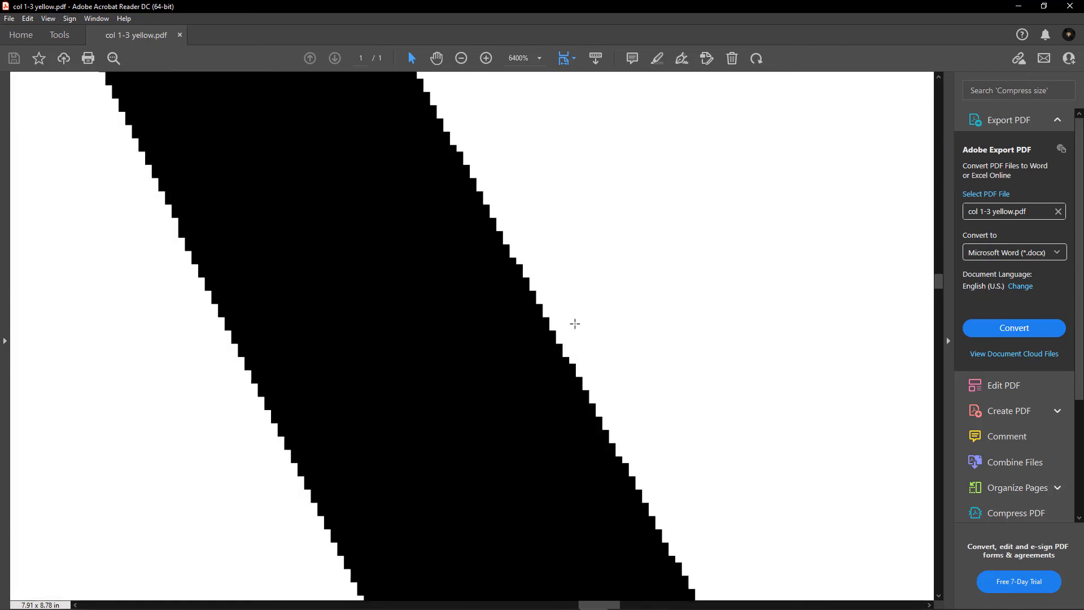
left_click(461, 57)
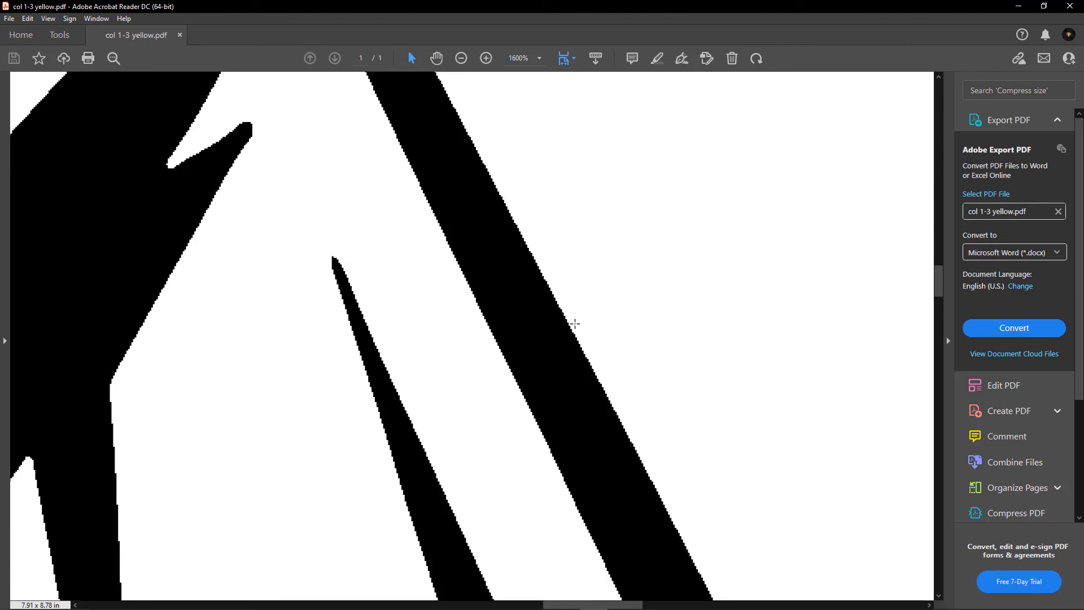
left_click(460, 58)
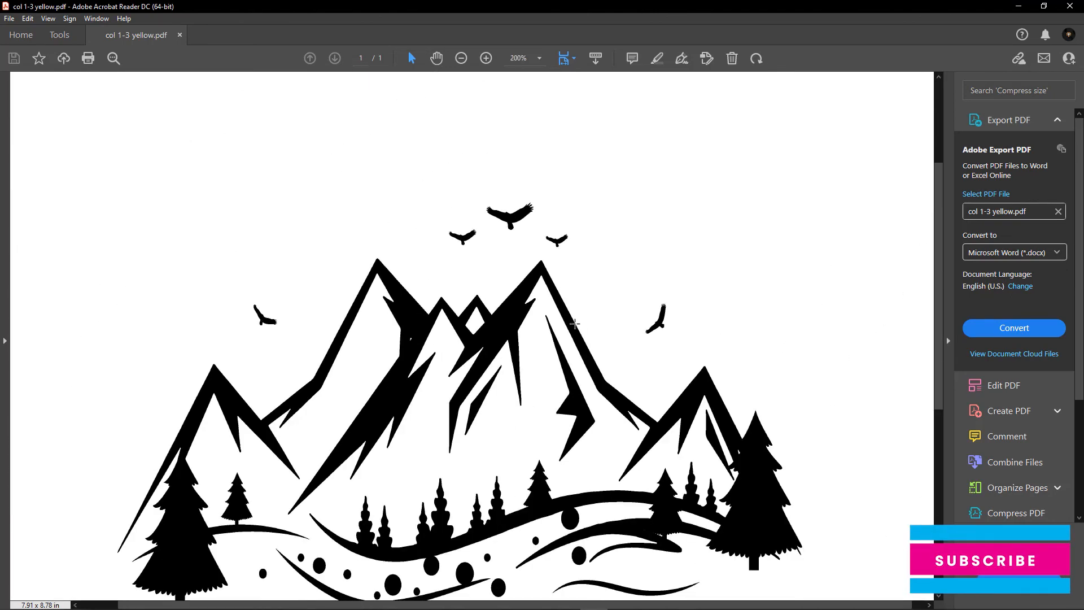
left_click(460, 58)
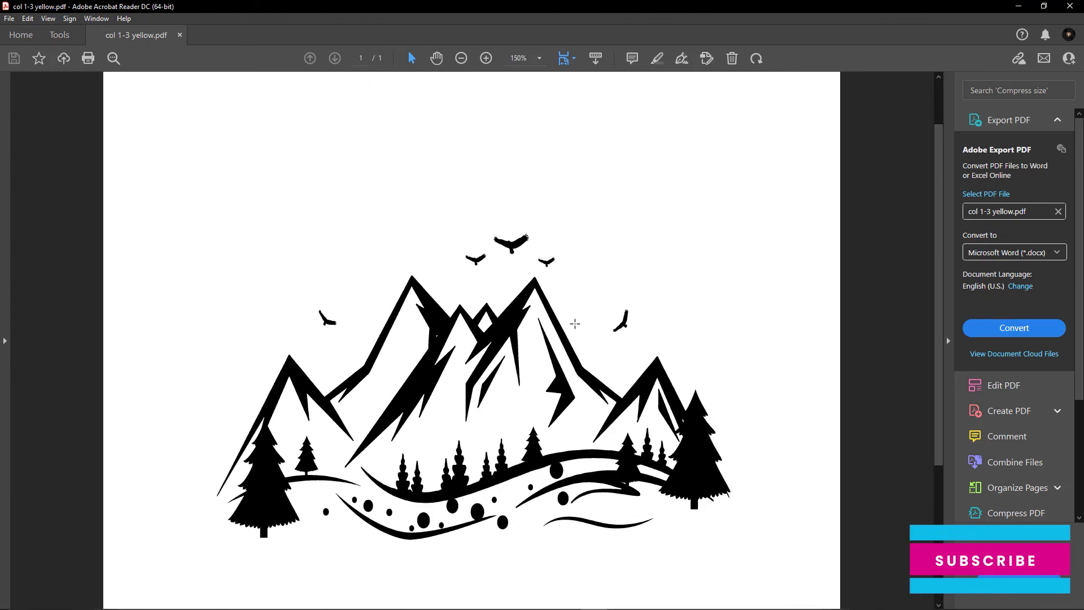